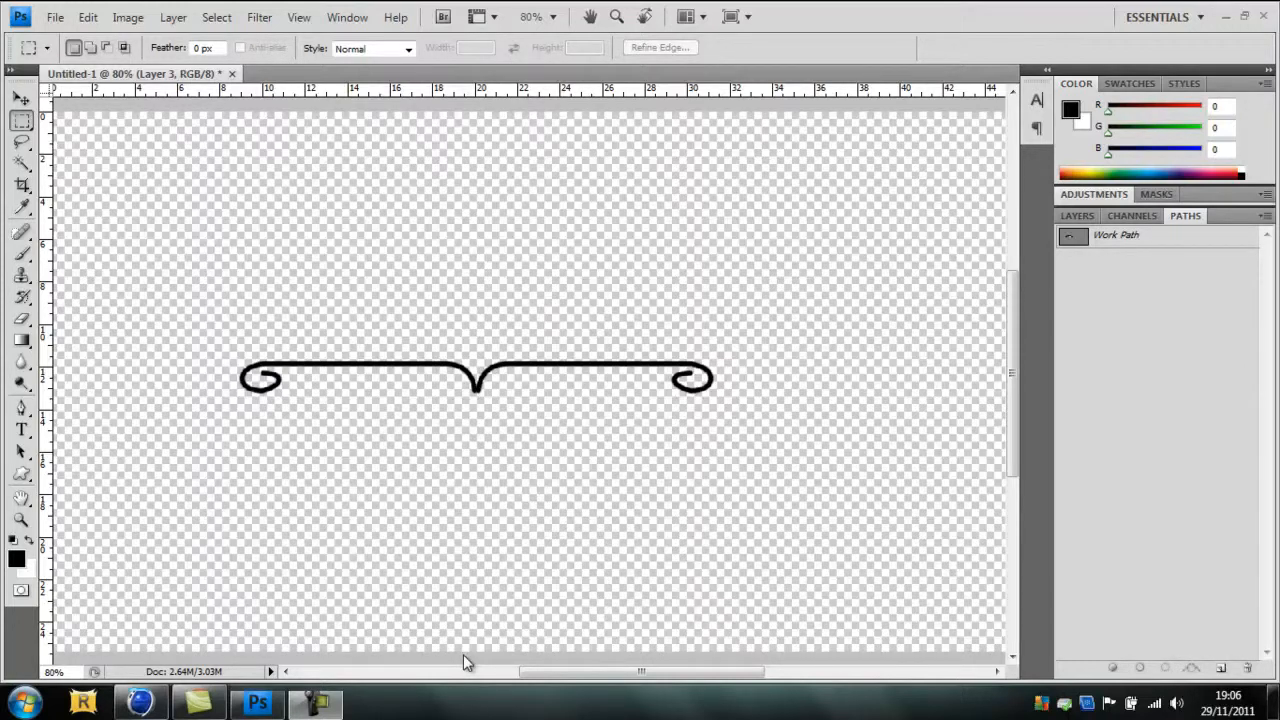
mouse_move(362, 408)
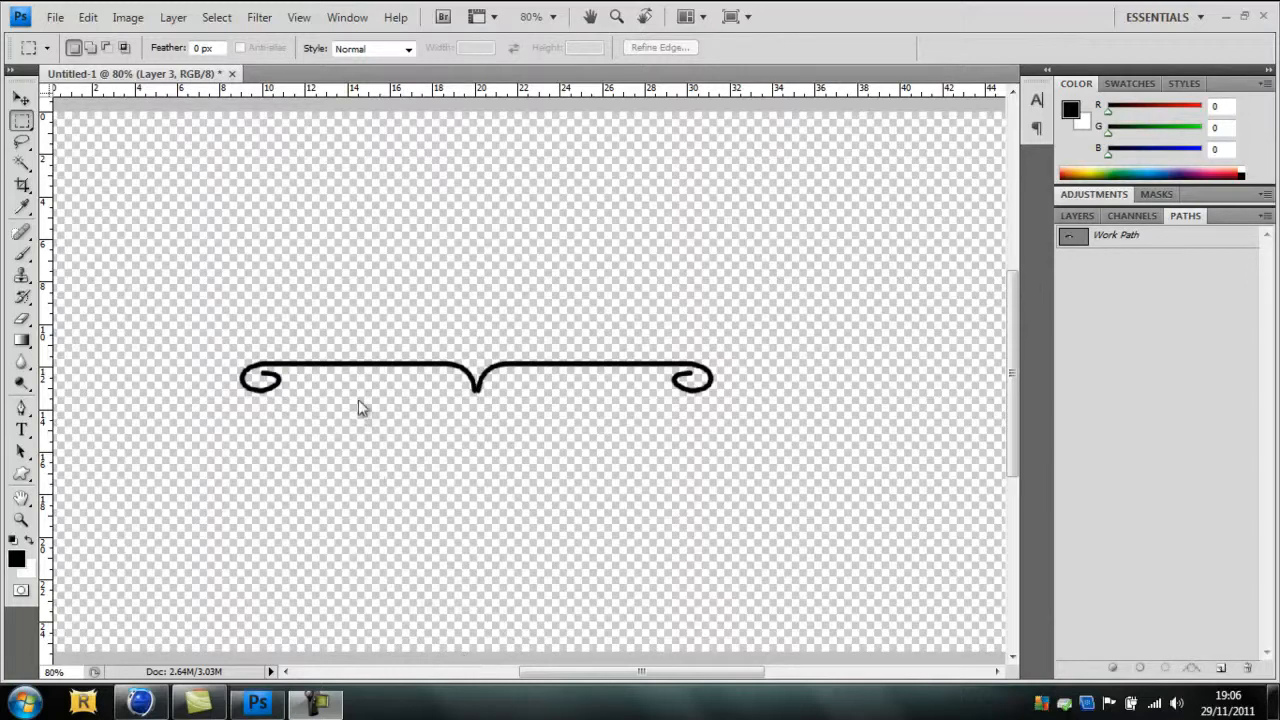
mouse_move(480, 400)
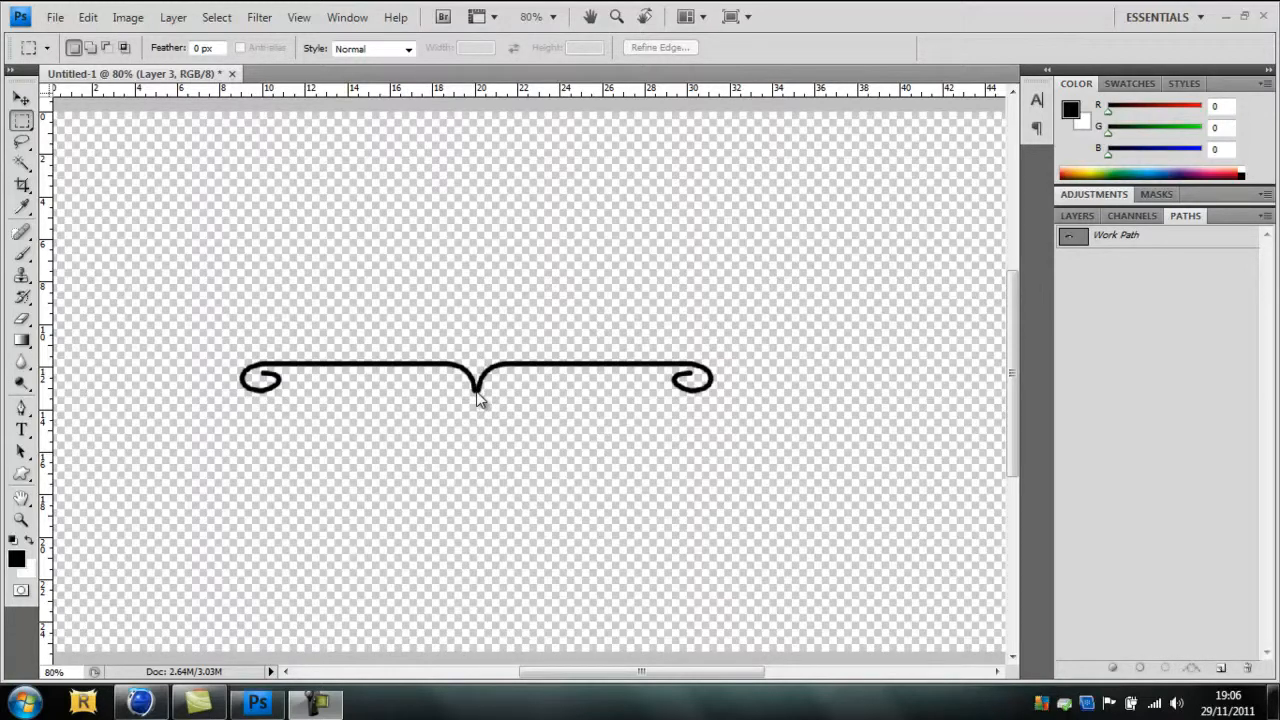
mouse_move(48, 310)
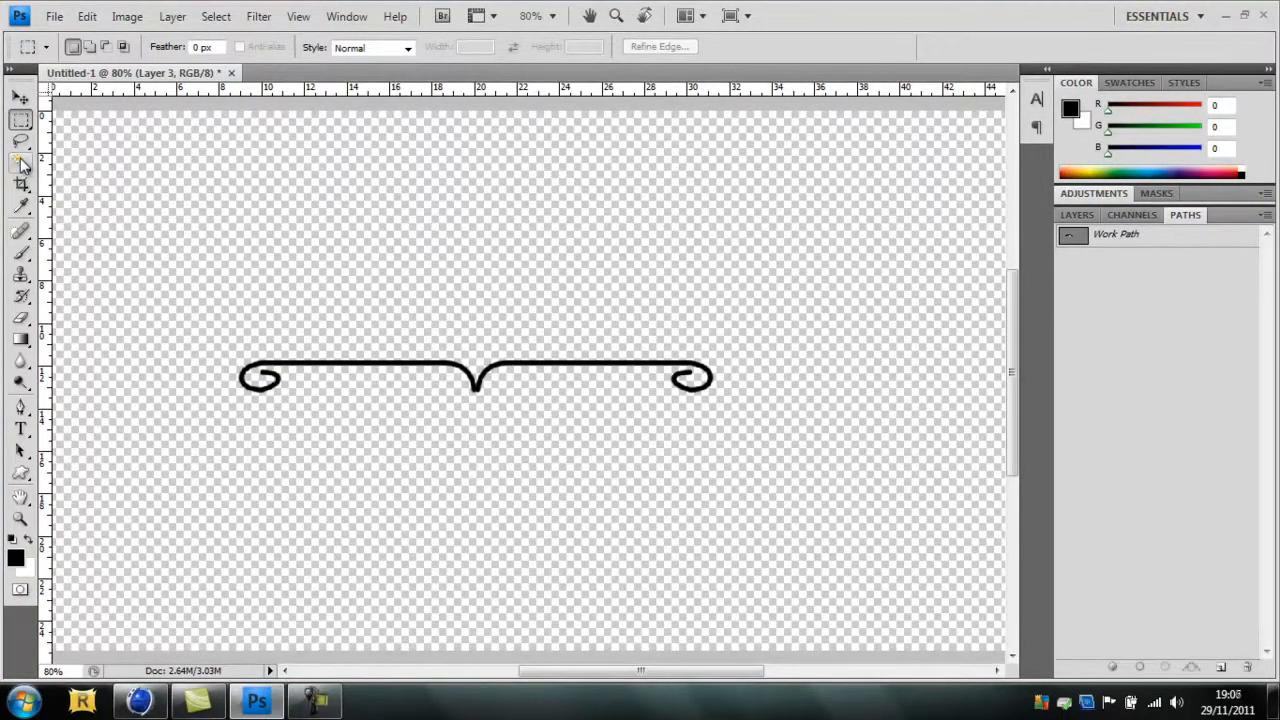
- Select the black squiggle with the Magic Wand tool
left_click(20, 165)
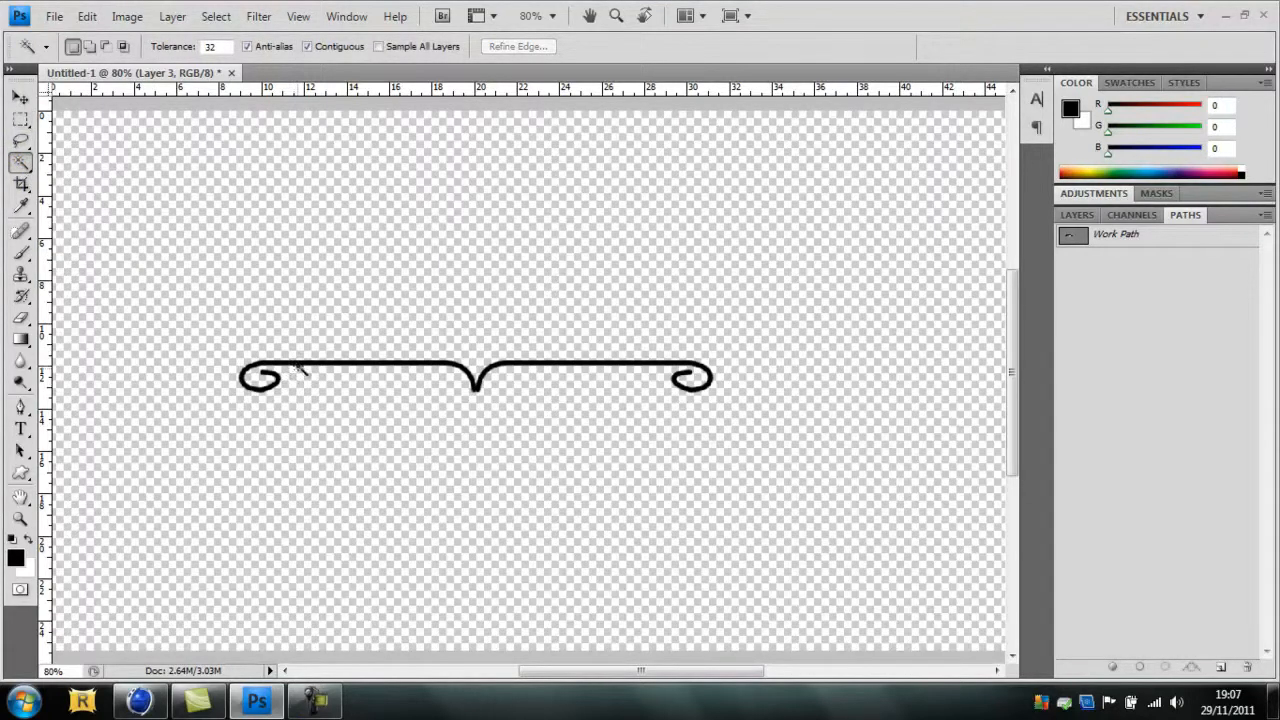
left_click(300, 368)
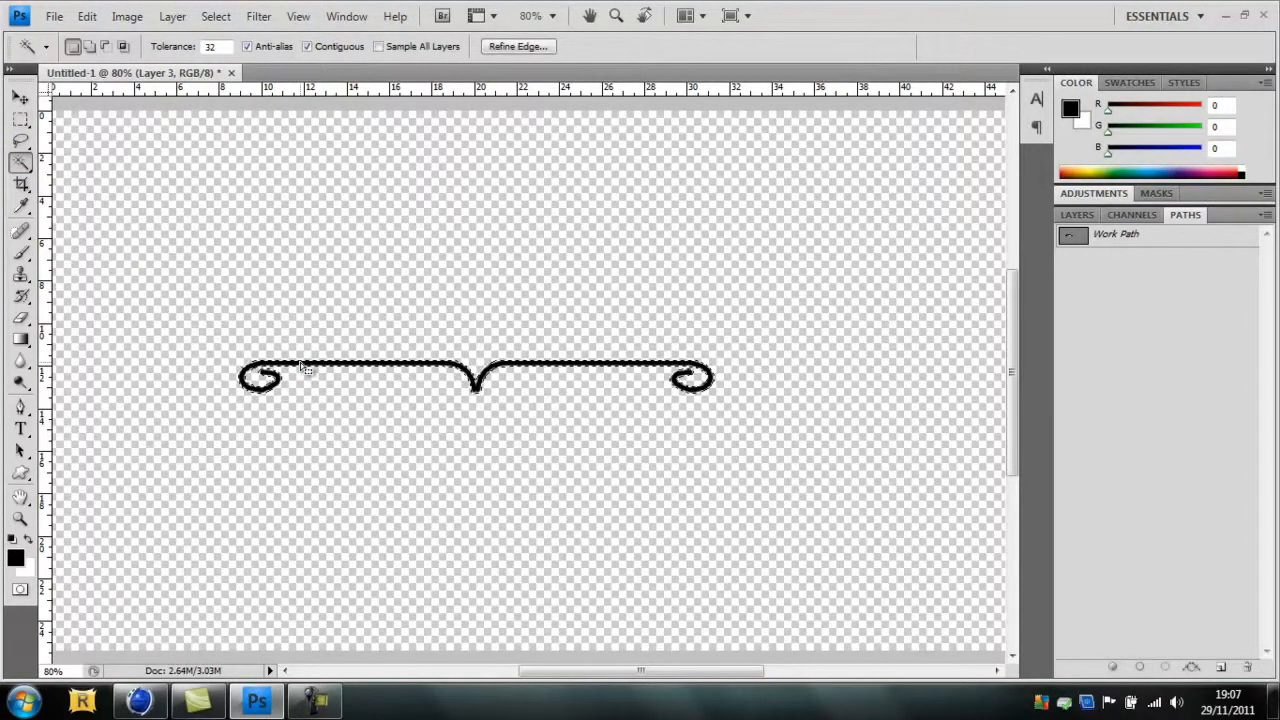
mouse_move(515, 350)
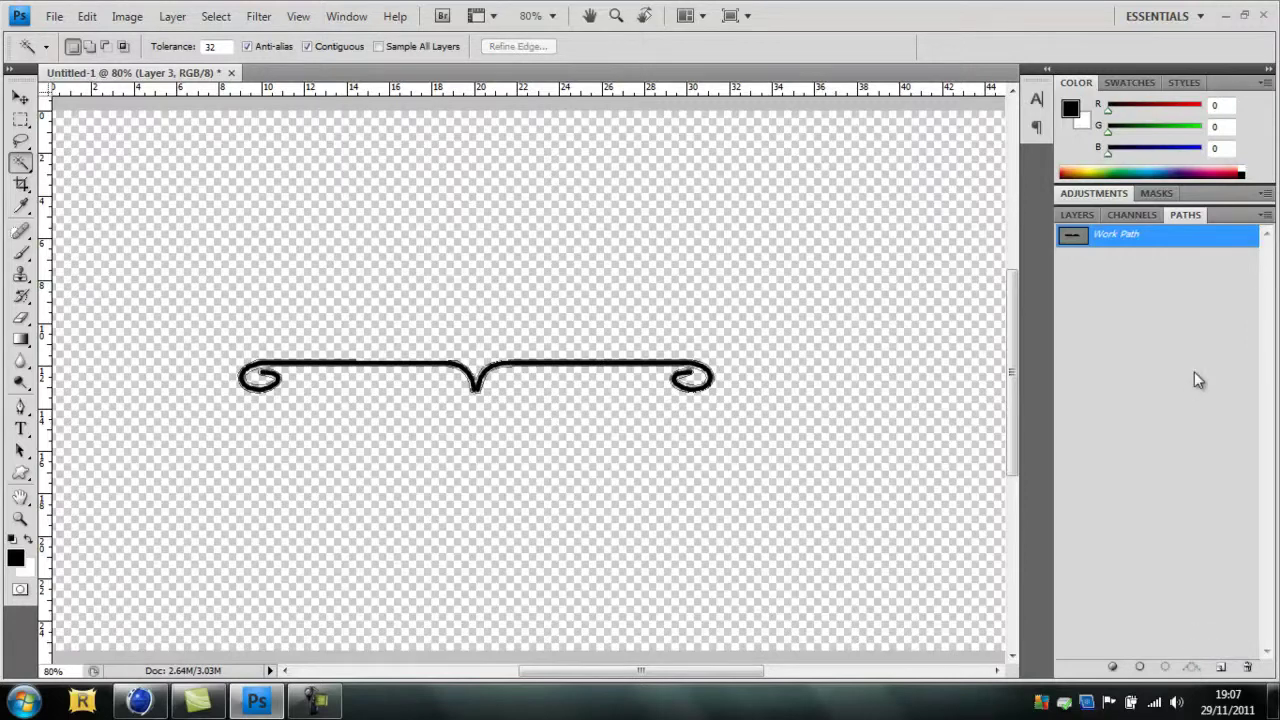
mouse_move(1155, 258)
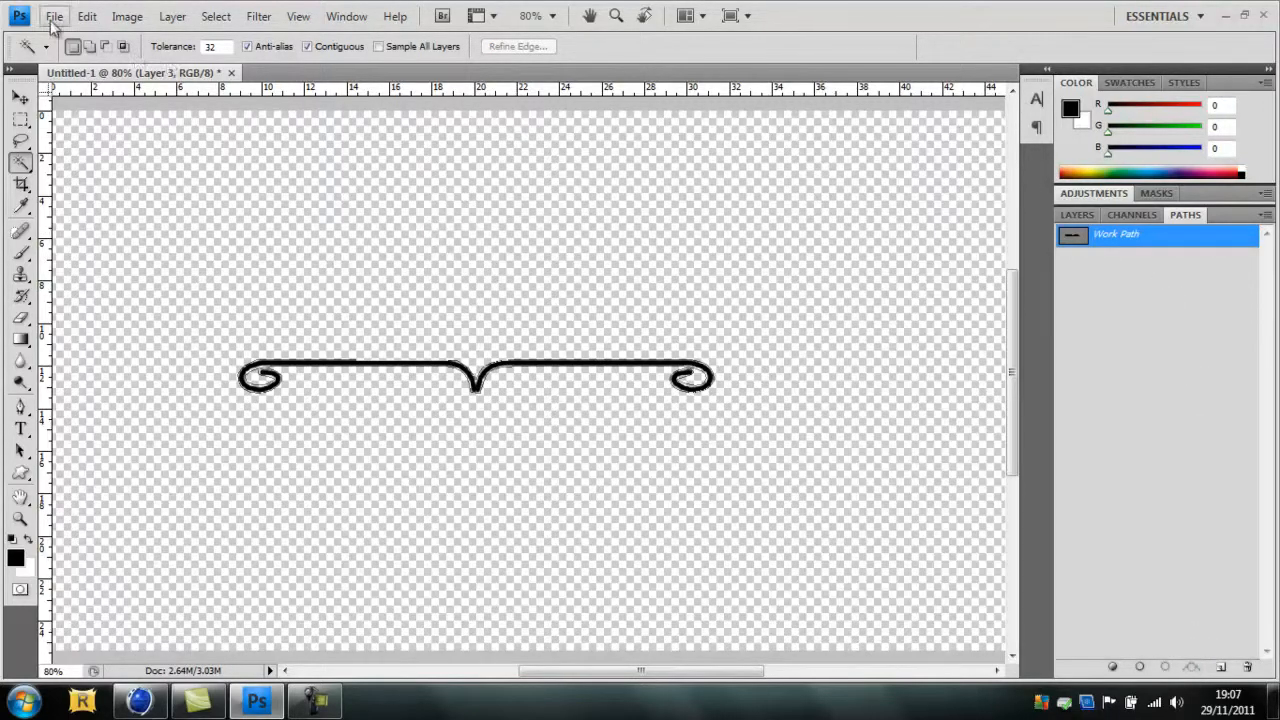
- Export the paths to Illustrator as 'squiggle tut' on the Desktop
left_click(54, 16)
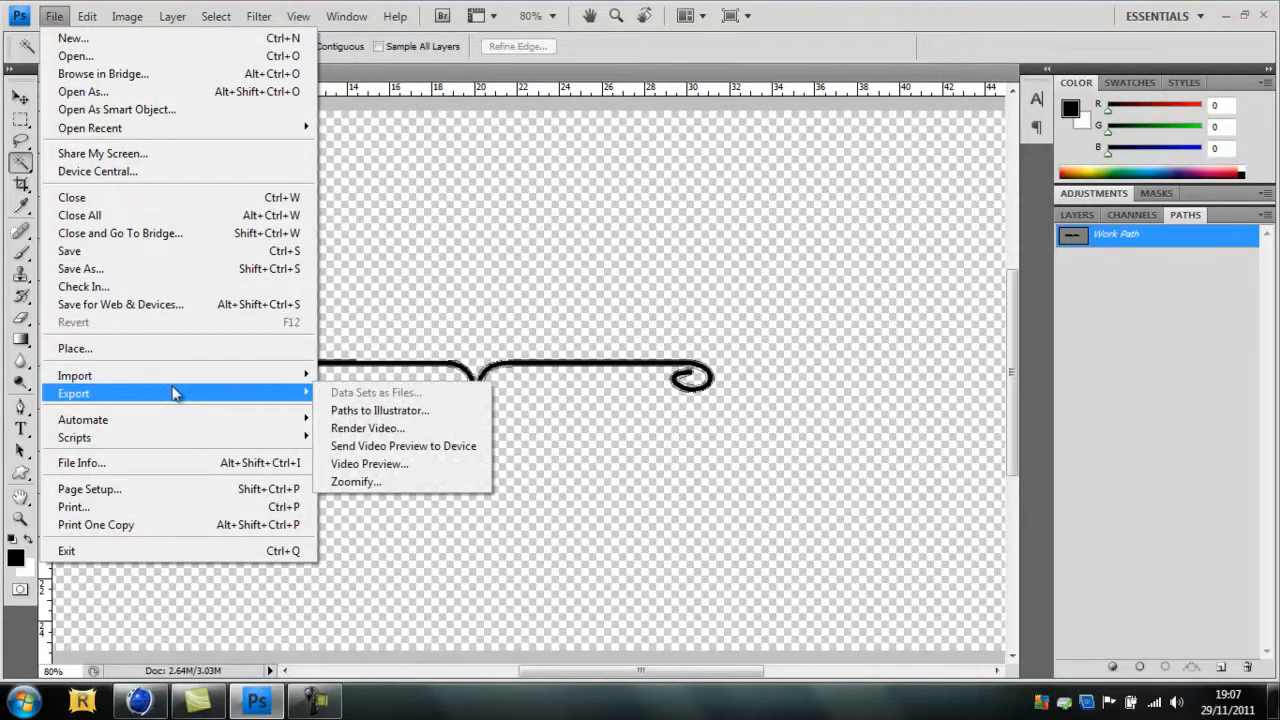
mouse_move(375, 392)
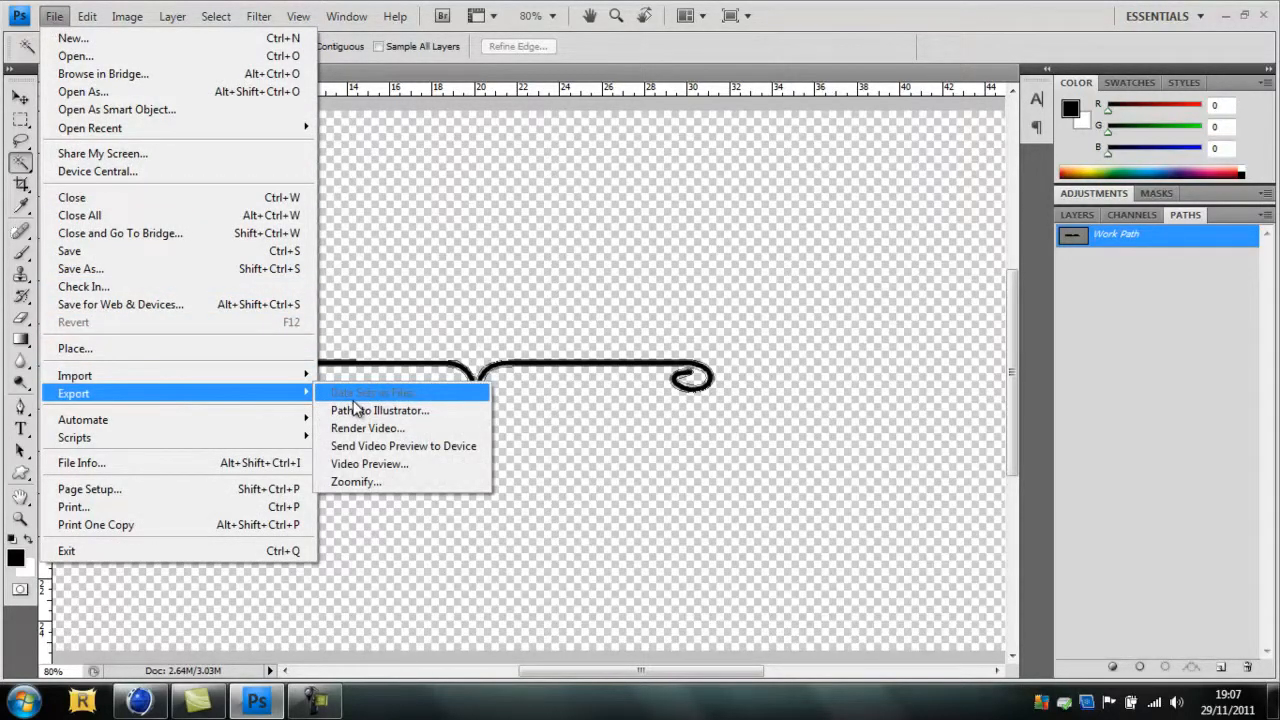
mouse_move(225, 393)
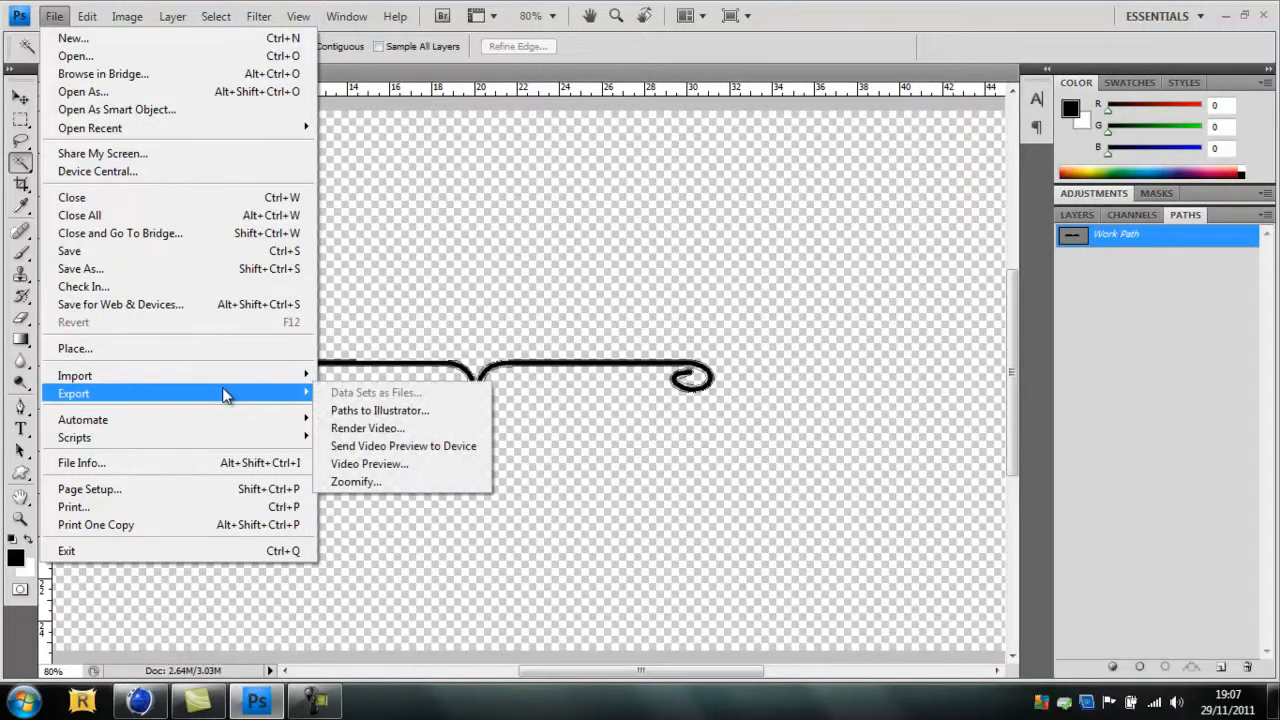
mouse_move(380, 410)
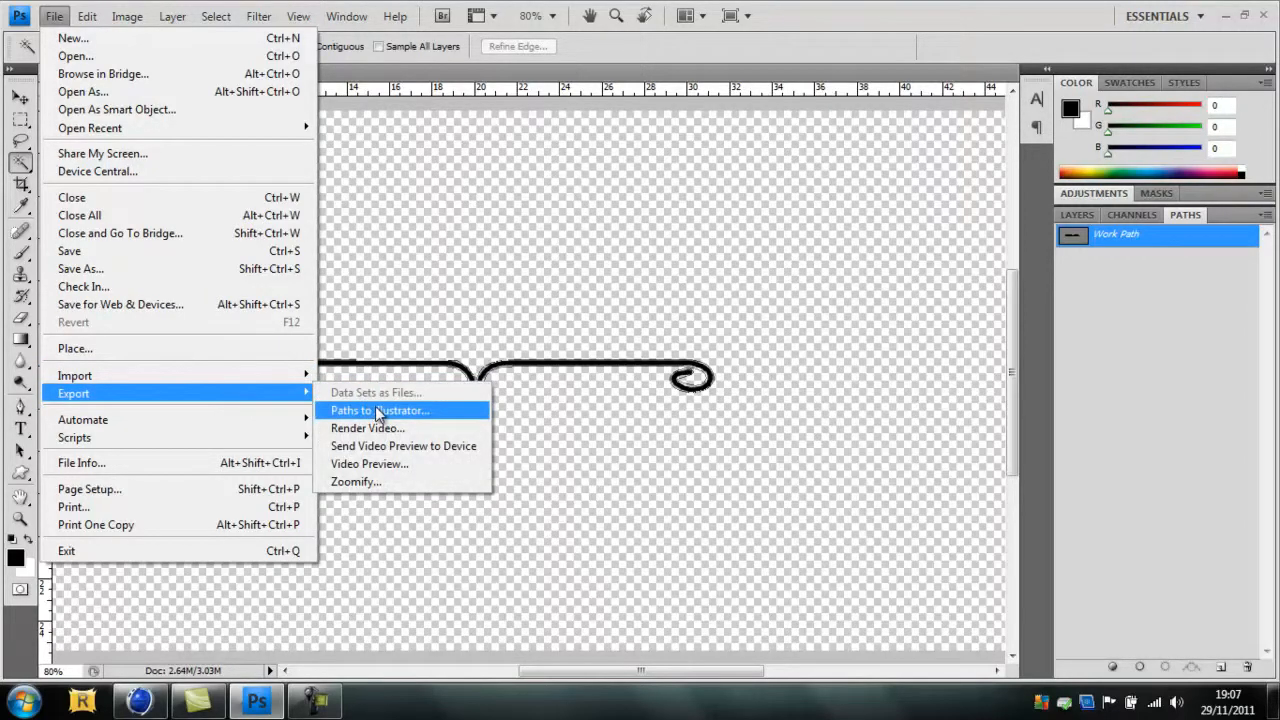
left_click(379, 410)
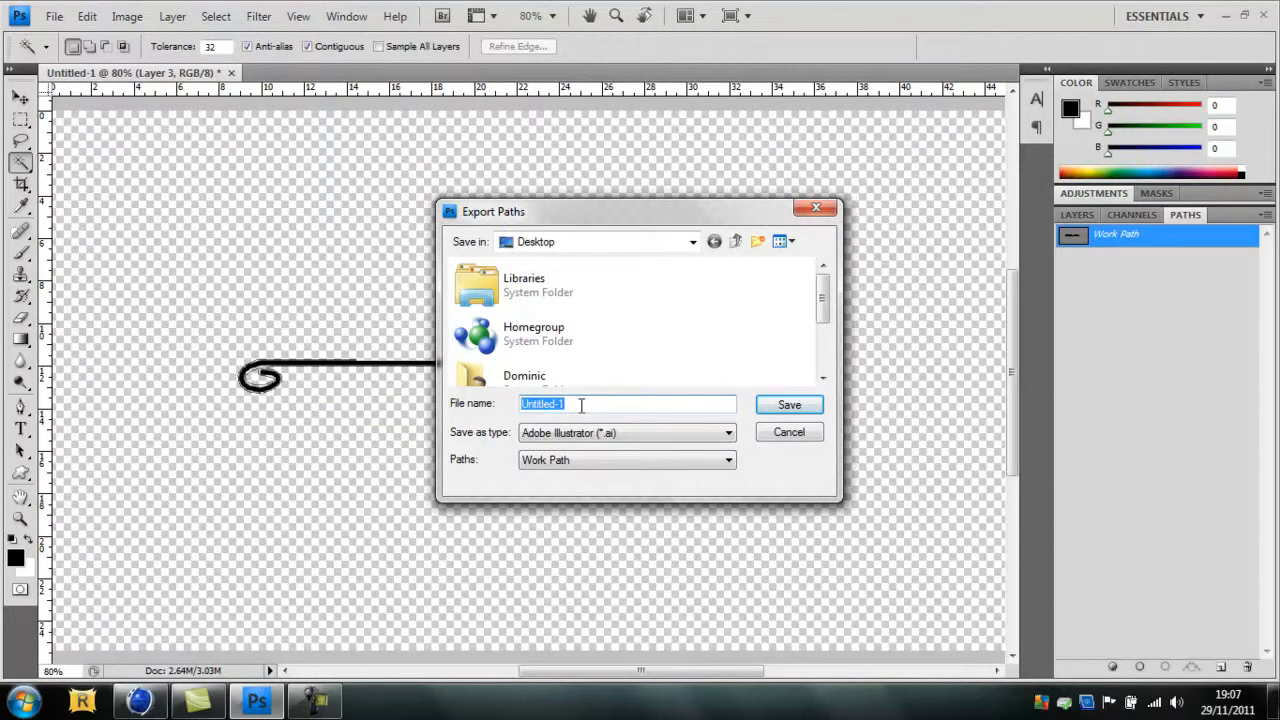
type("squiggle t")
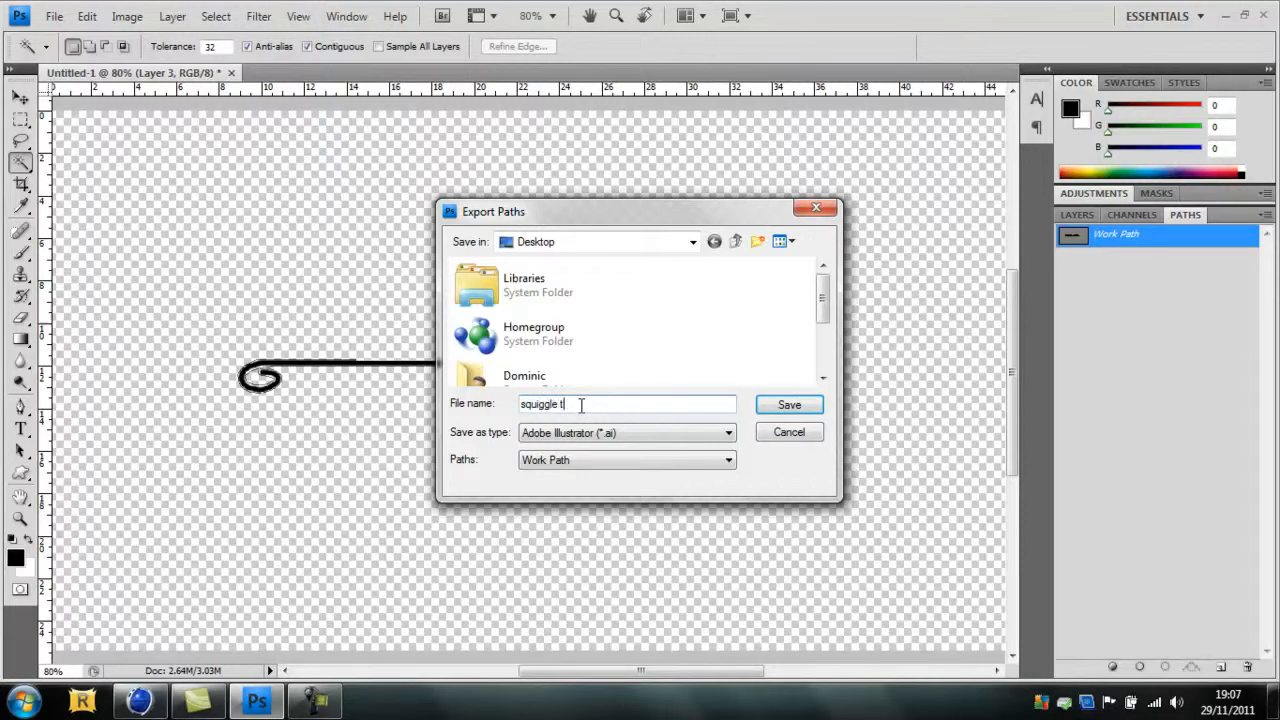
type("ut")
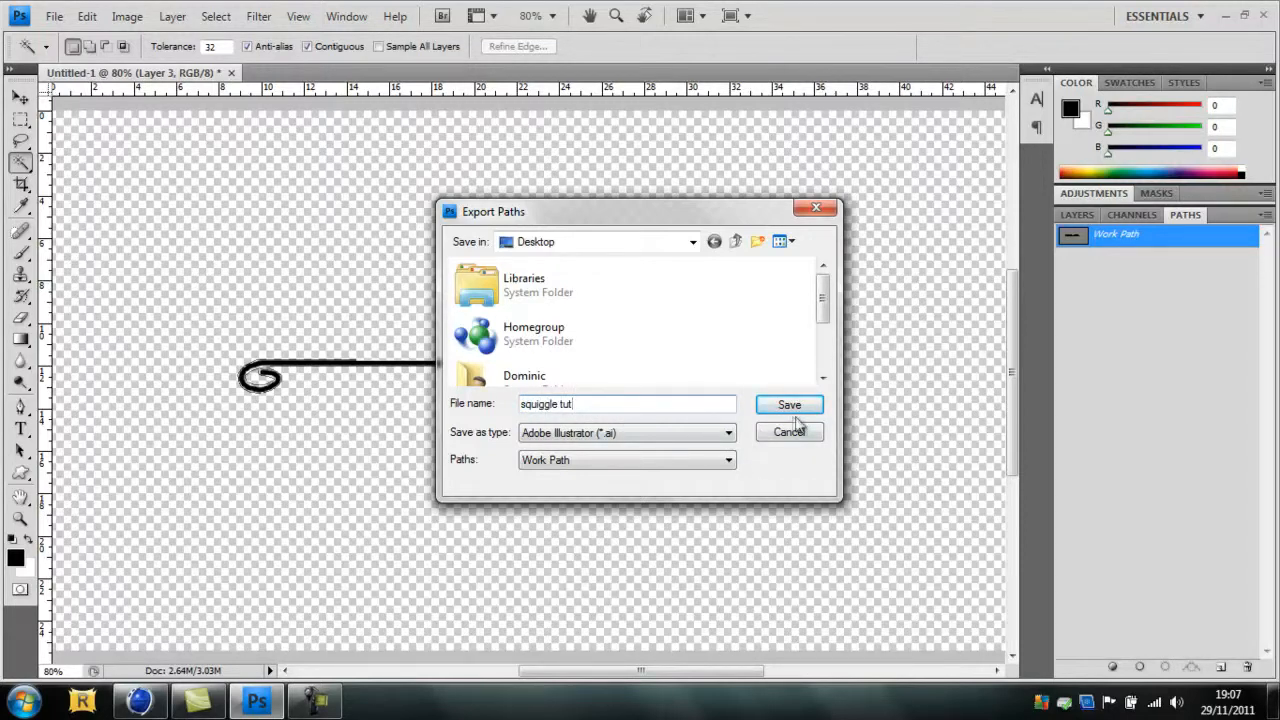
left_click(789, 404)
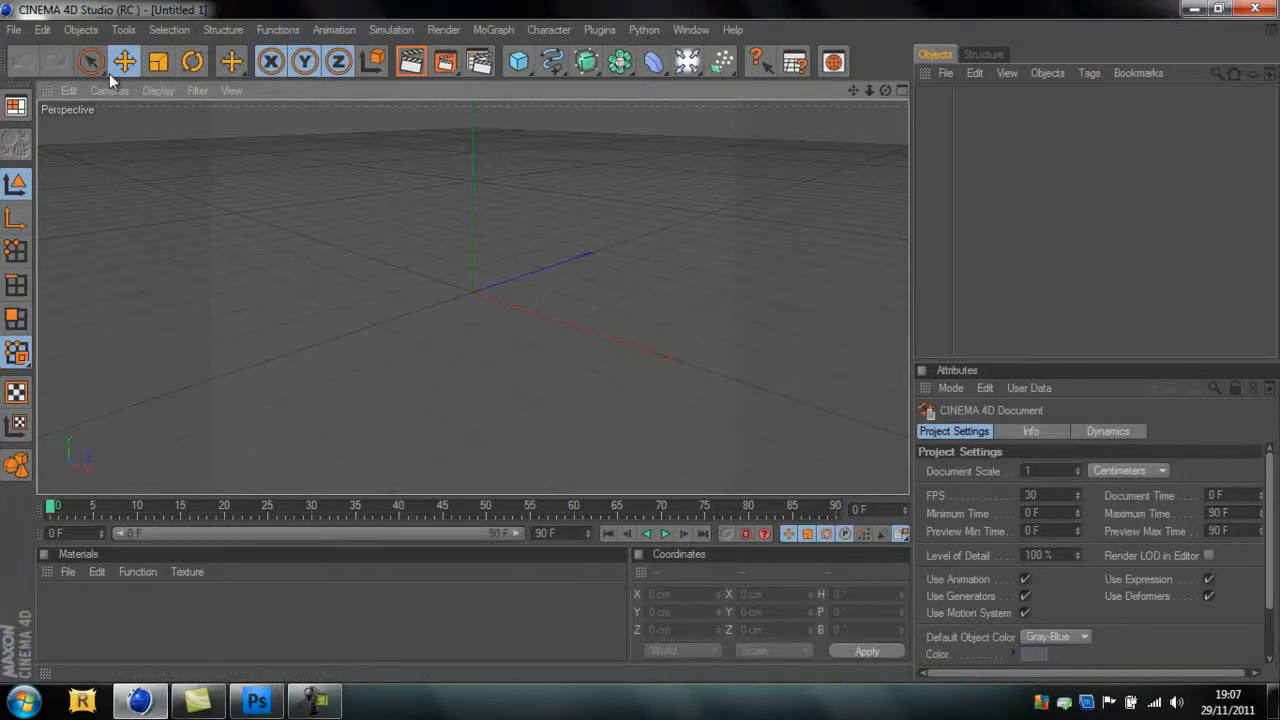
- Open squiggle tut.ai from the Desktop and accept the Illustrator import settings
left_click(14, 29)
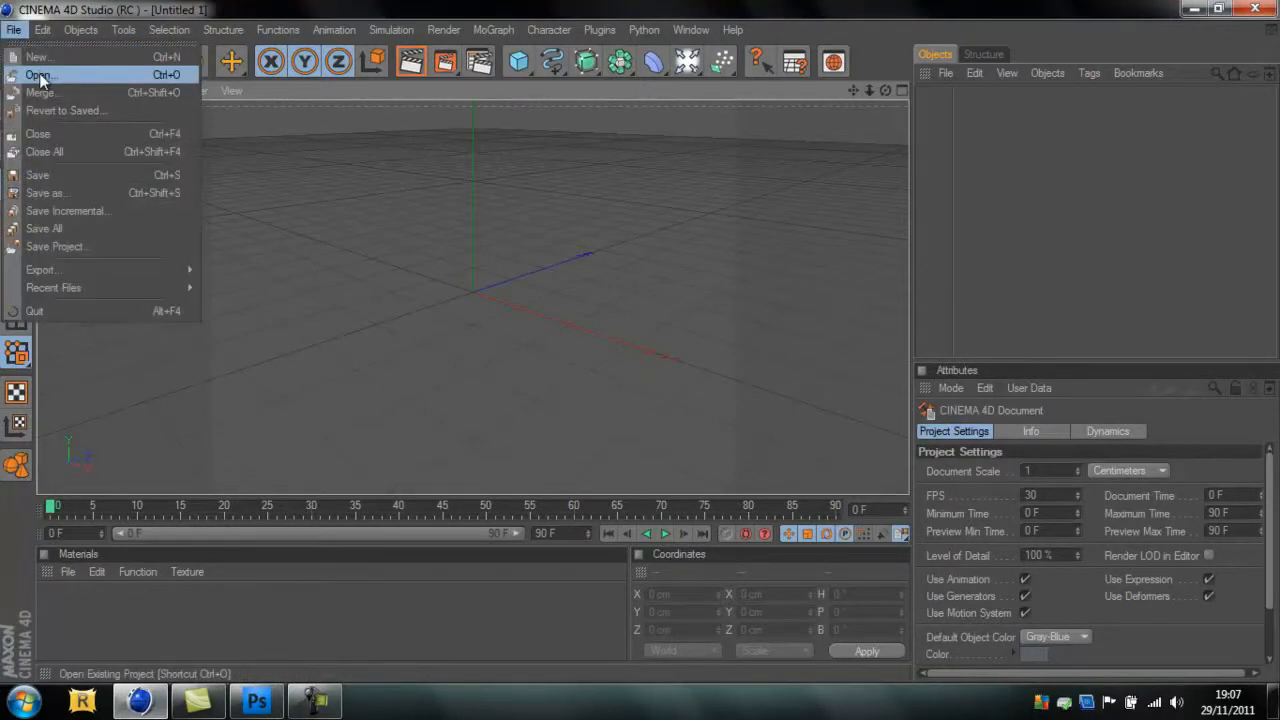
left_click(40, 75)
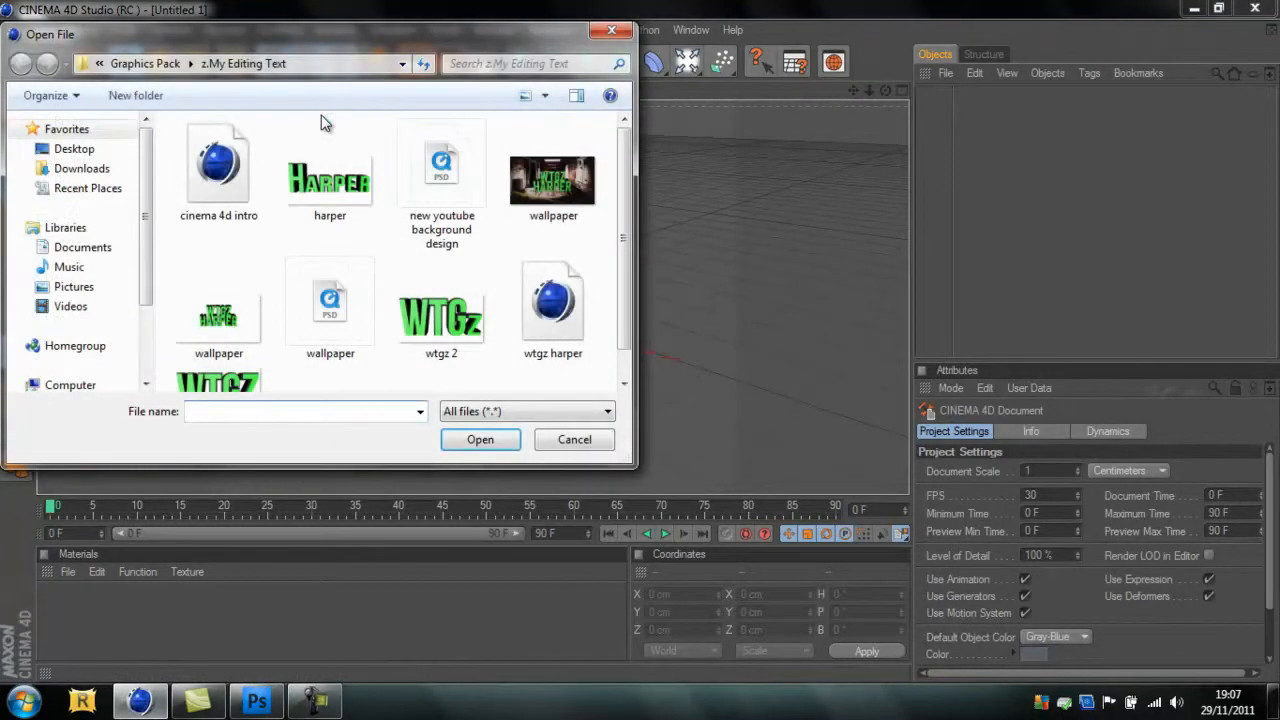
left_click(74, 148)
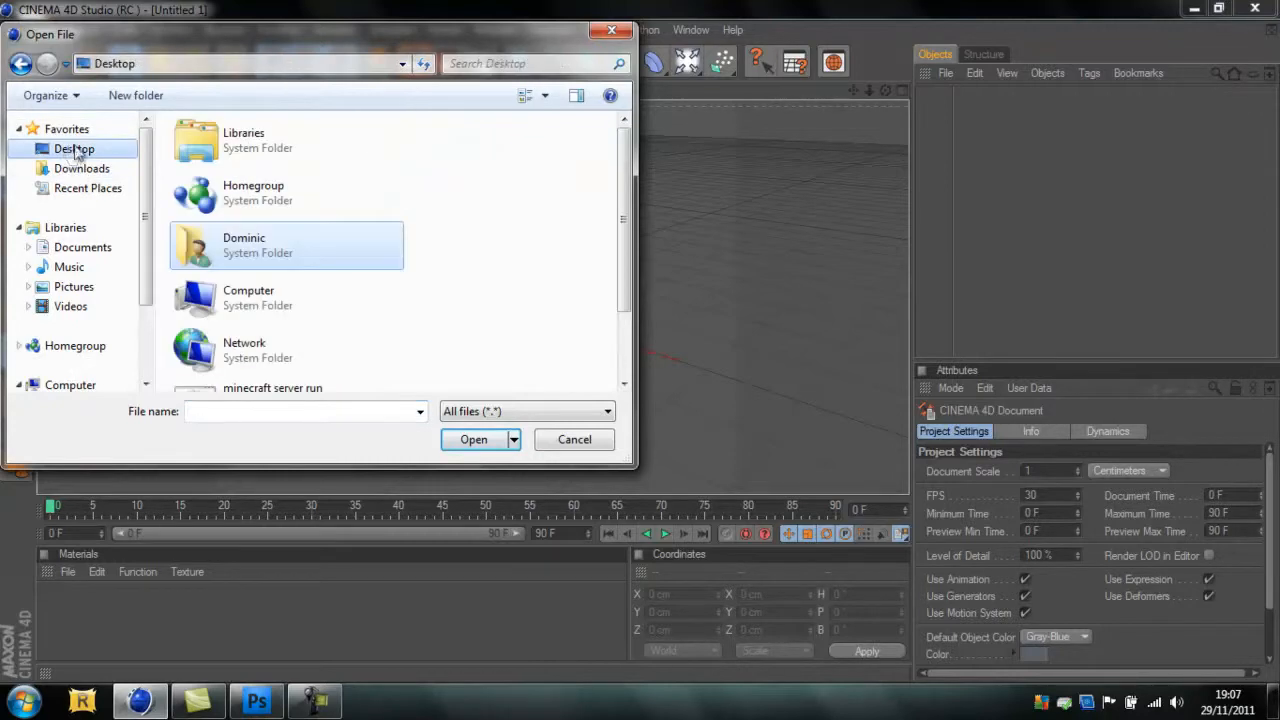
scroll("down", 3)
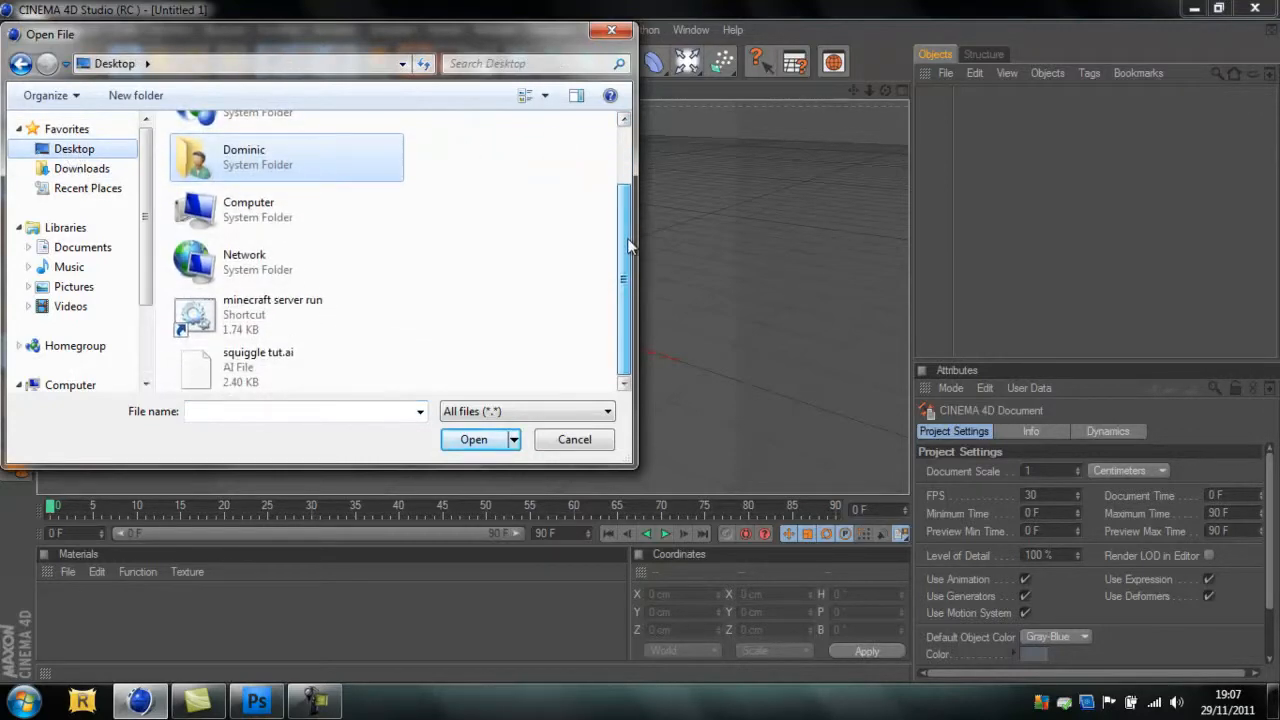
left_click(258, 365)
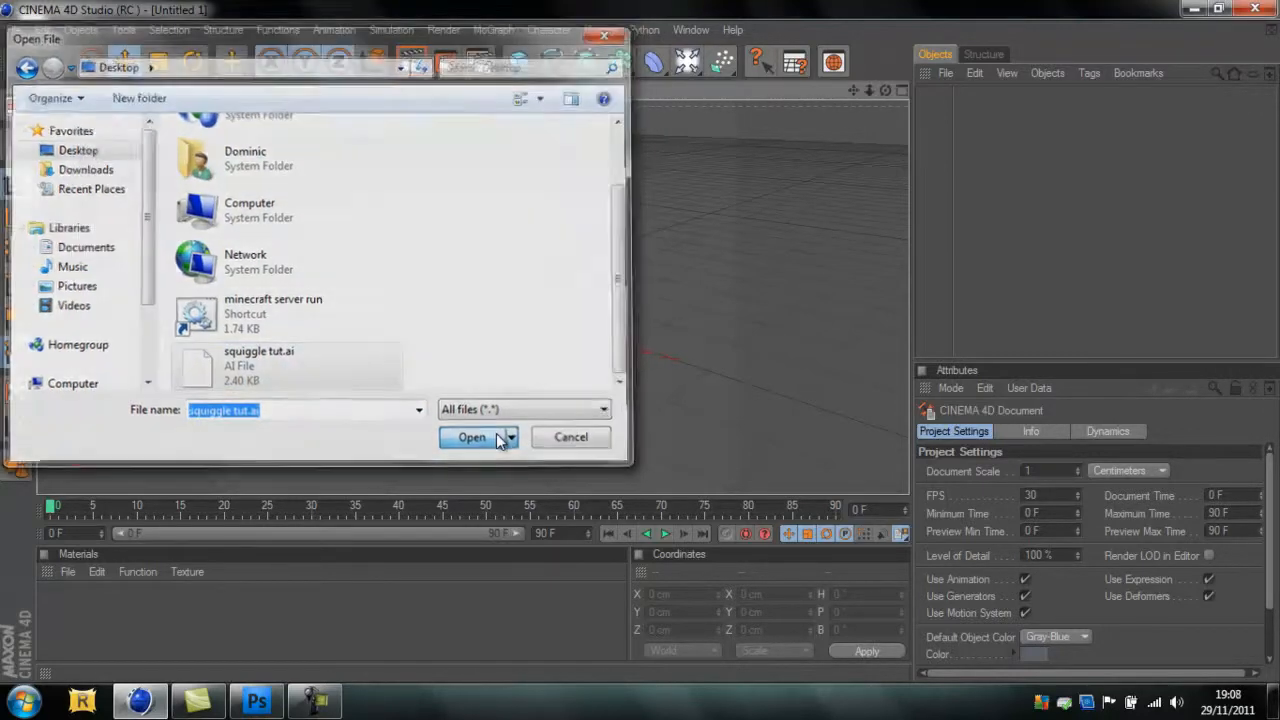
left_click(470, 437)
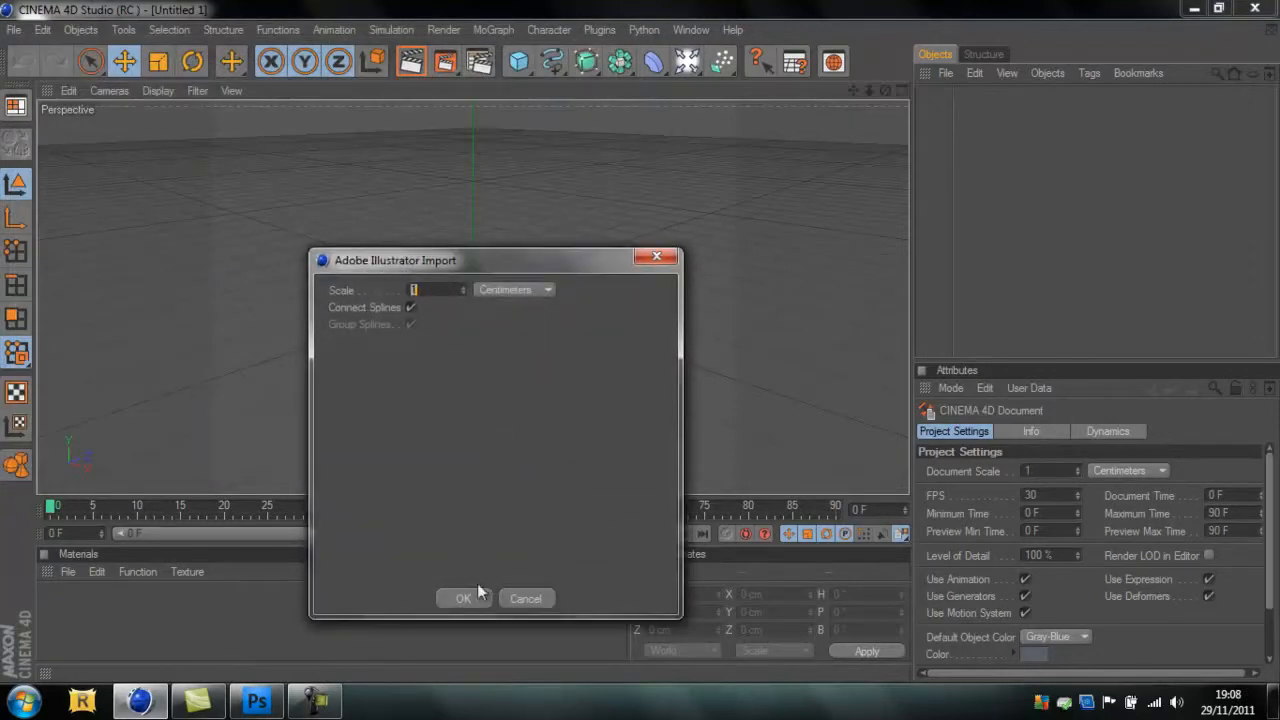
left_click(463, 598)
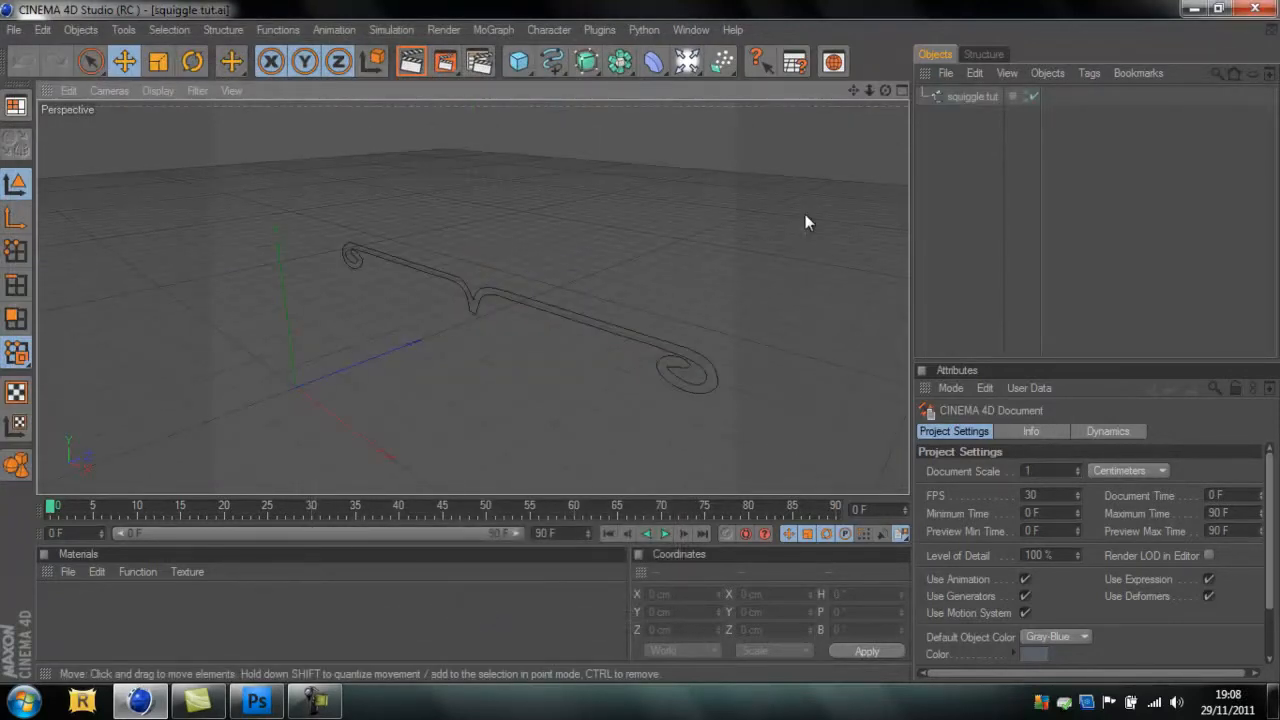
- Select the squiggle tut spline and orbit the view to see it from above
left_click_drag(808, 222, 638, 348)
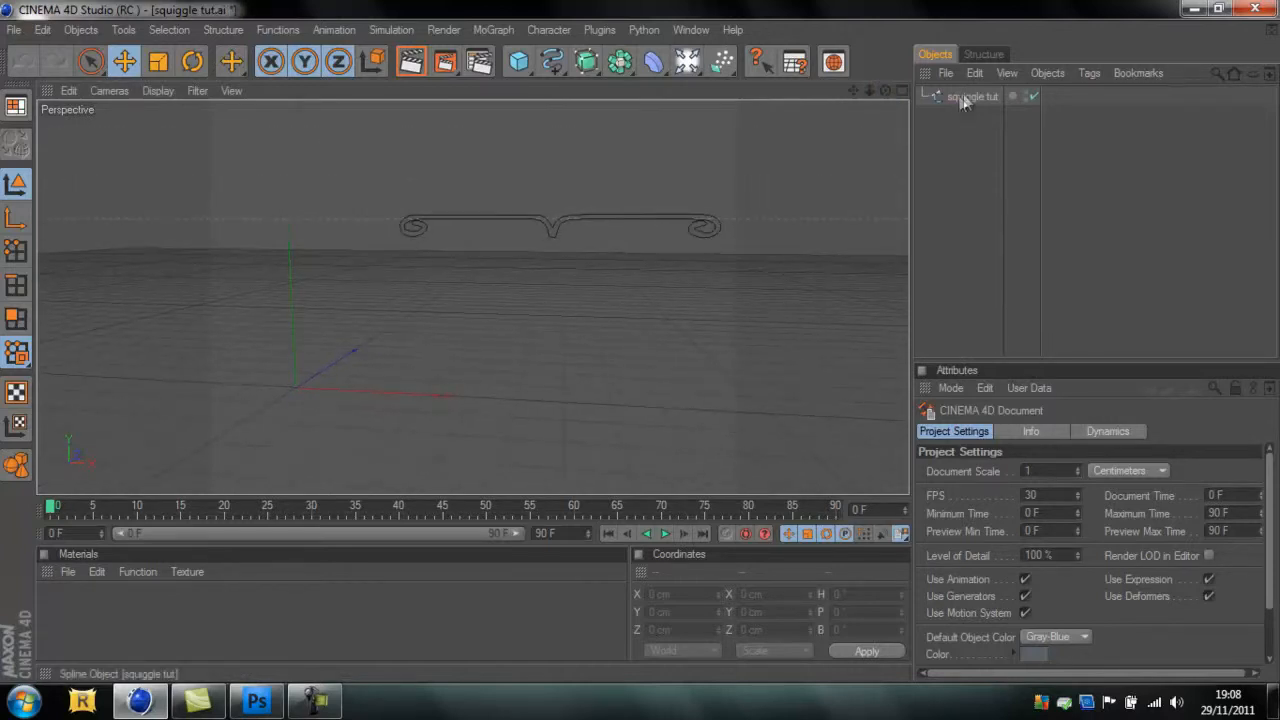
left_click(972, 96)
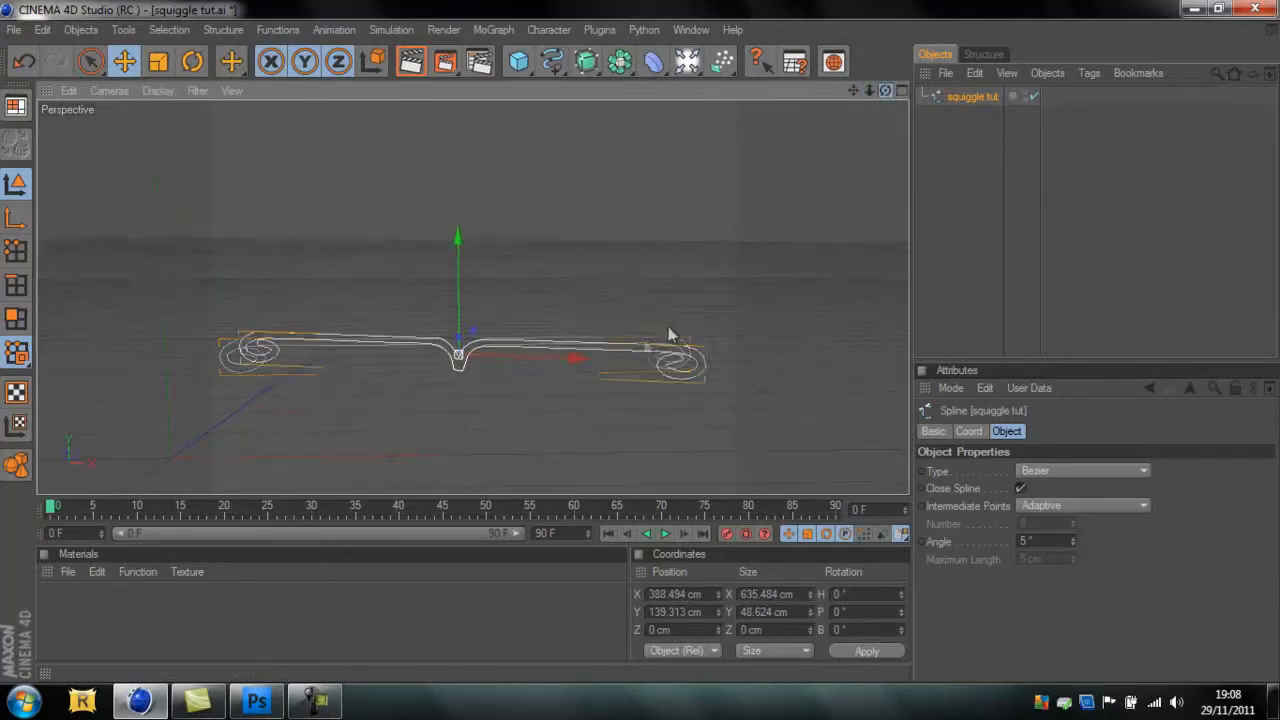
left_click_drag(670, 334, 700, 260)
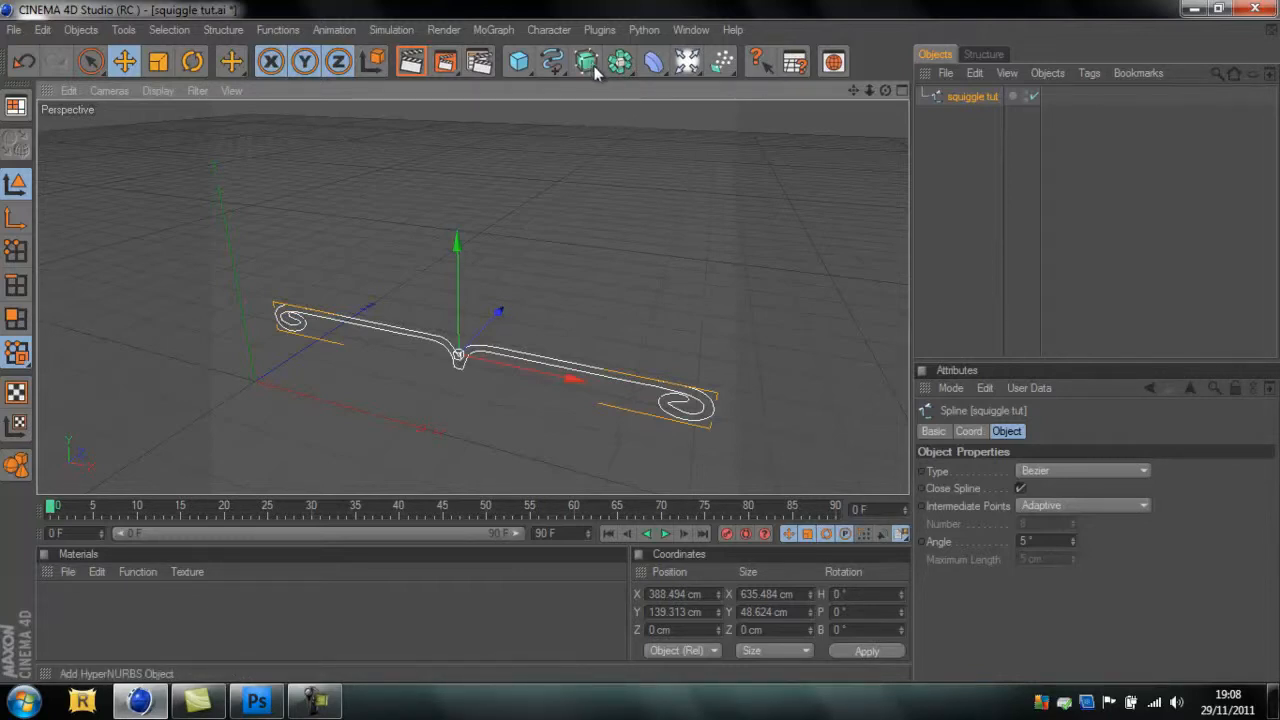
- Add an Extrude NURBS and make the squiggle tut spline its child
left_click(586, 62)
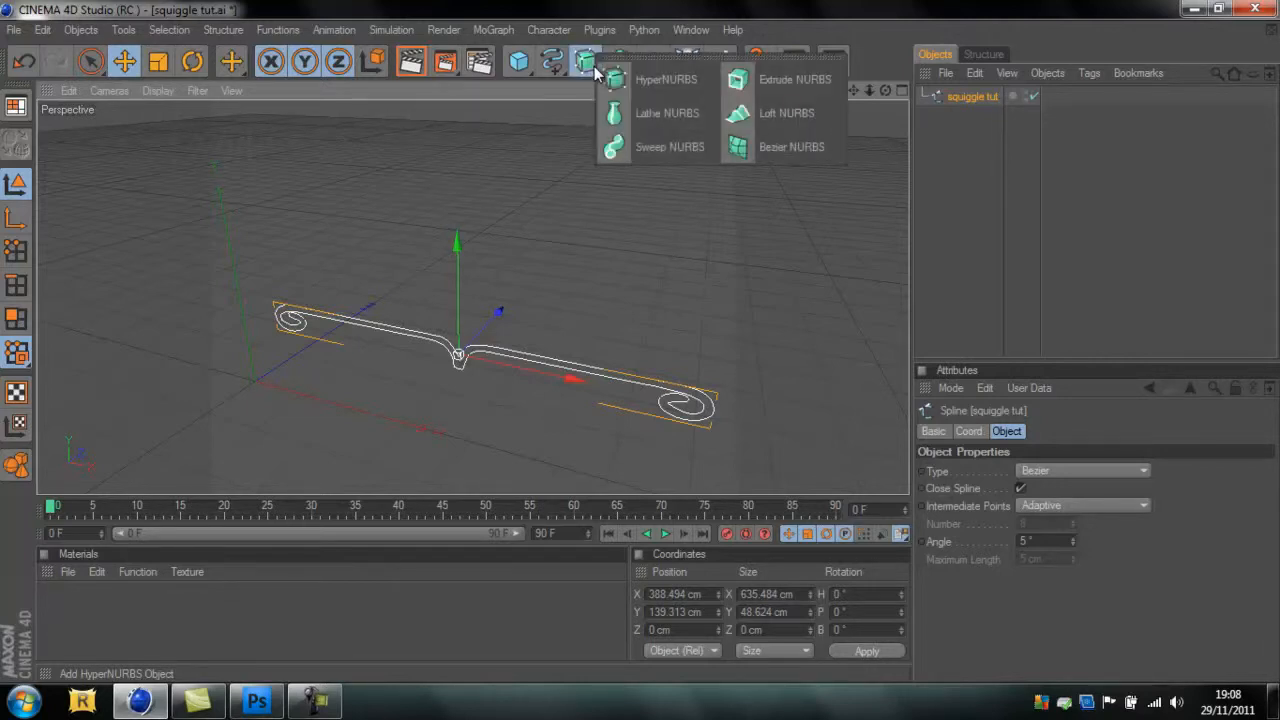
mouse_move(785, 79)
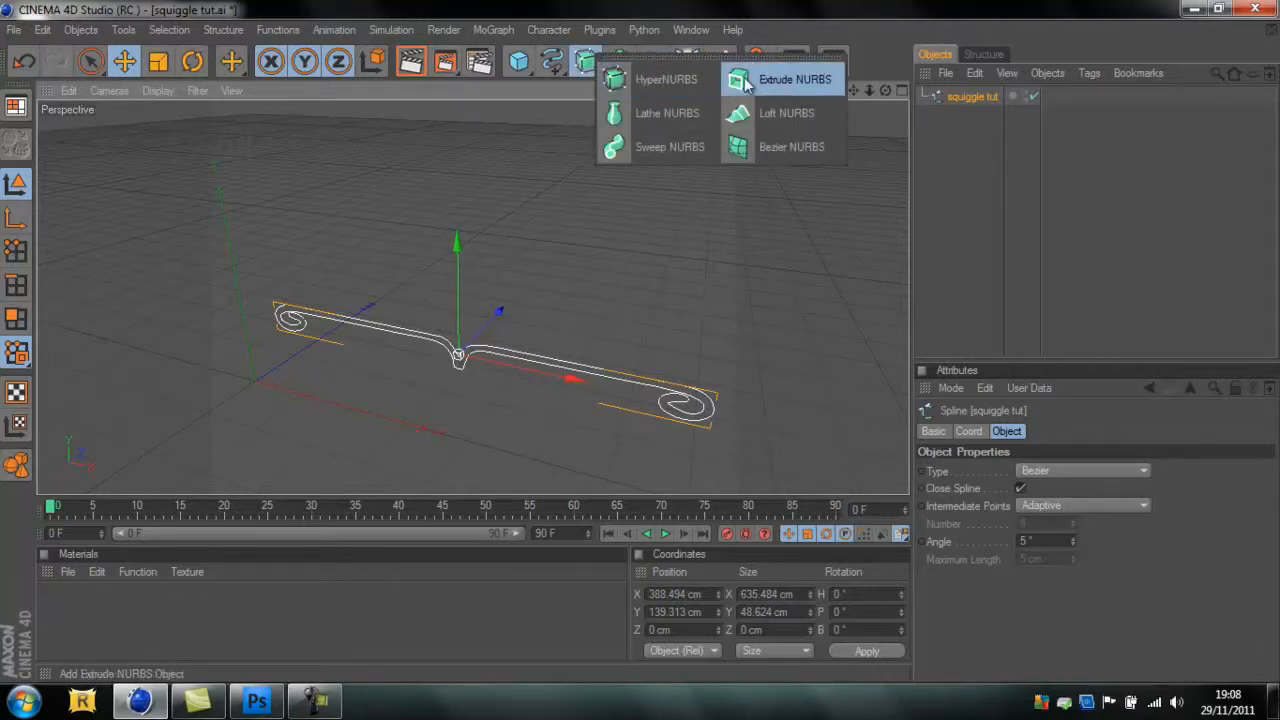
left_click(794, 79)
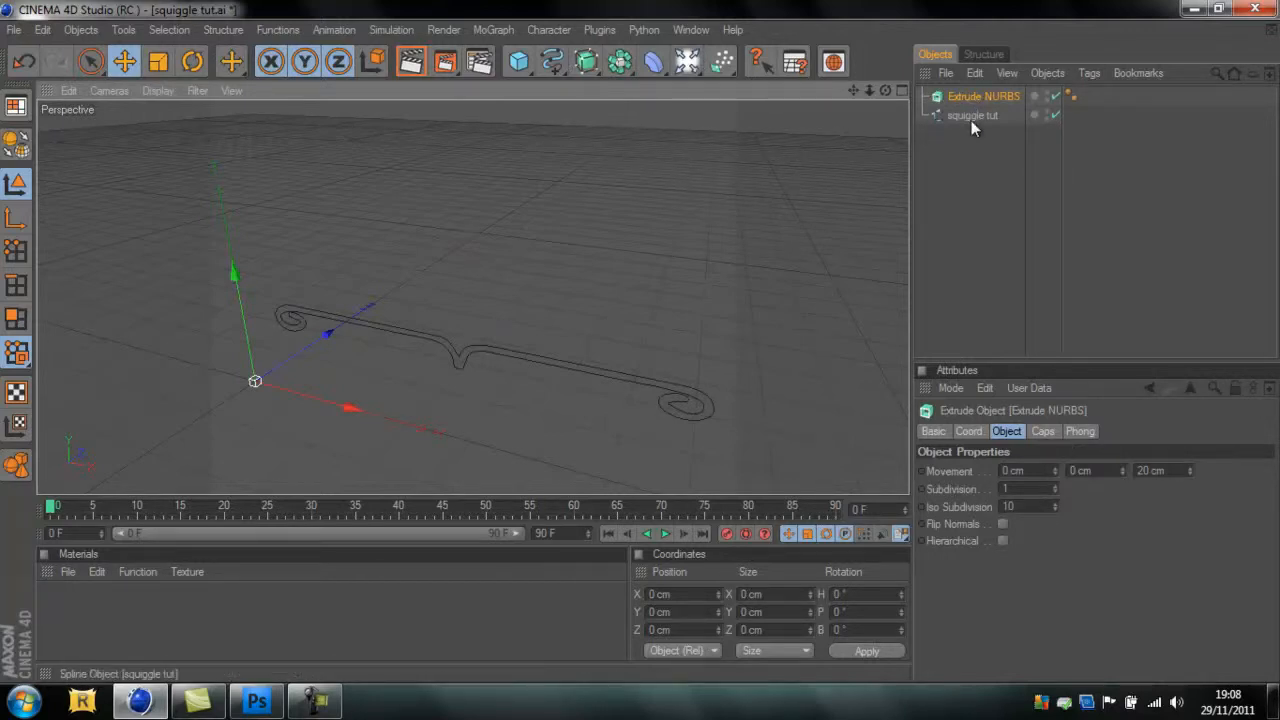
mouse_move(972, 125)
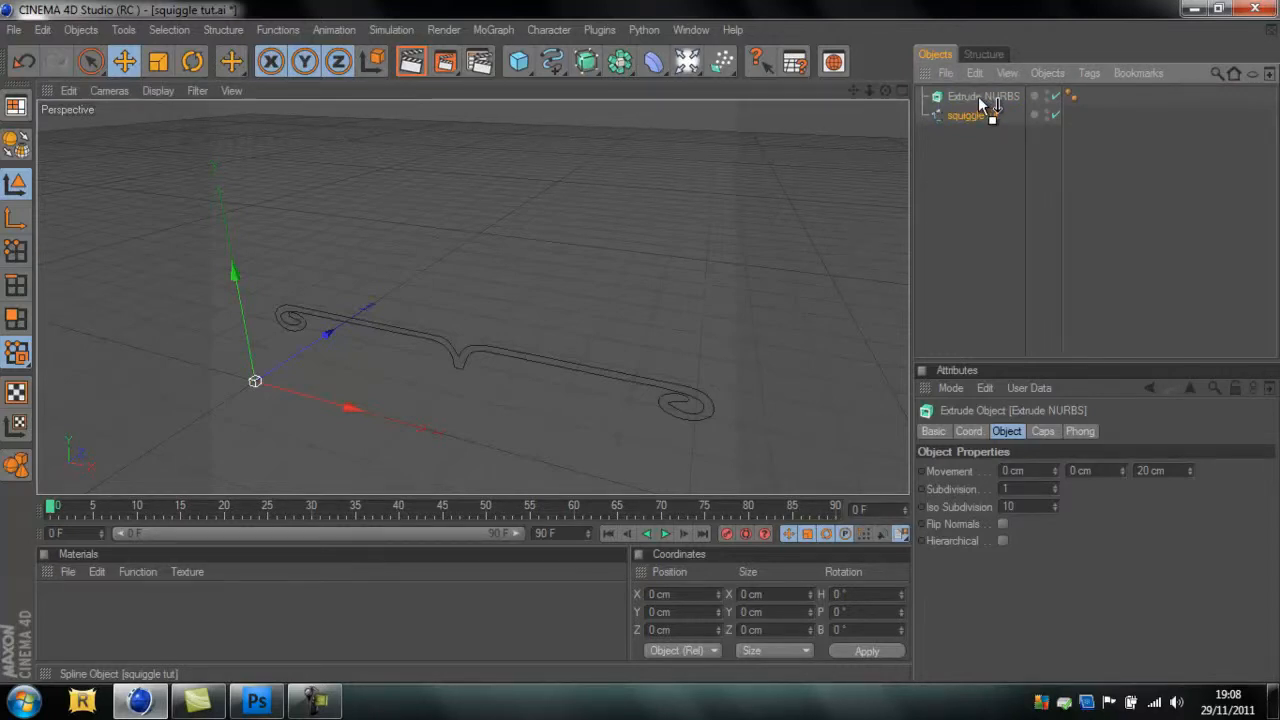
left_click(964, 114)
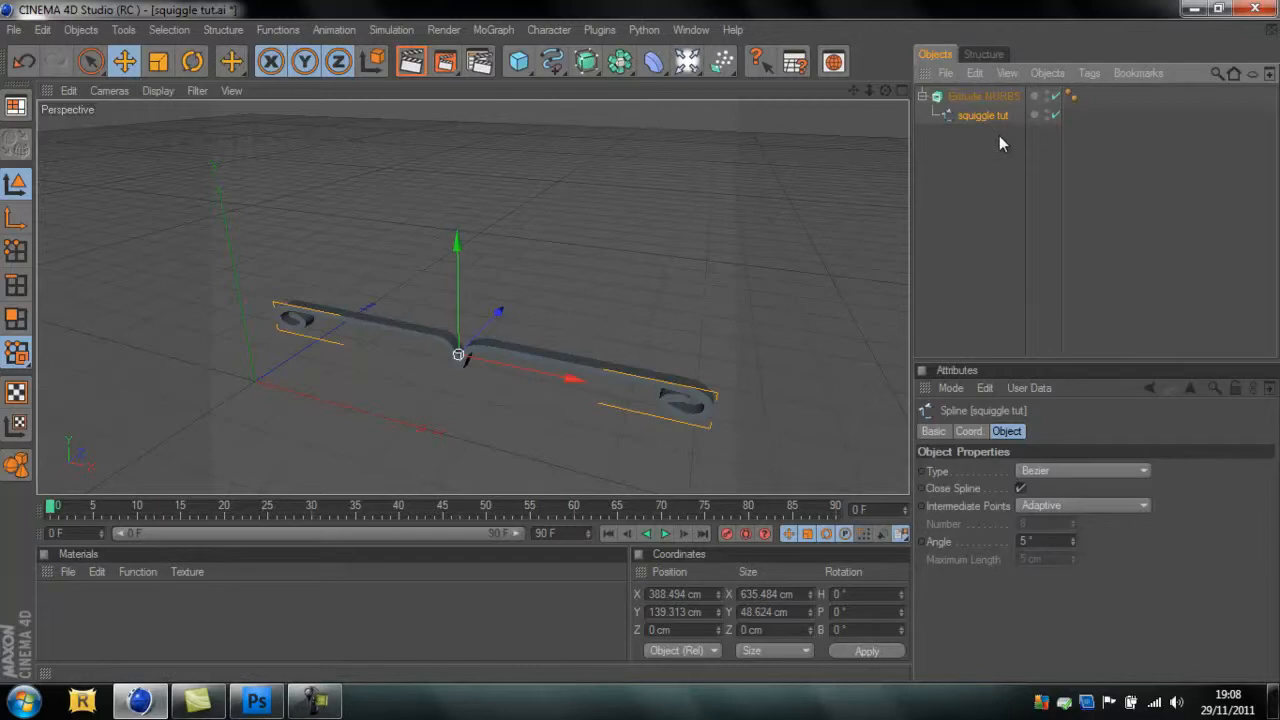
mouse_move(1003, 108)
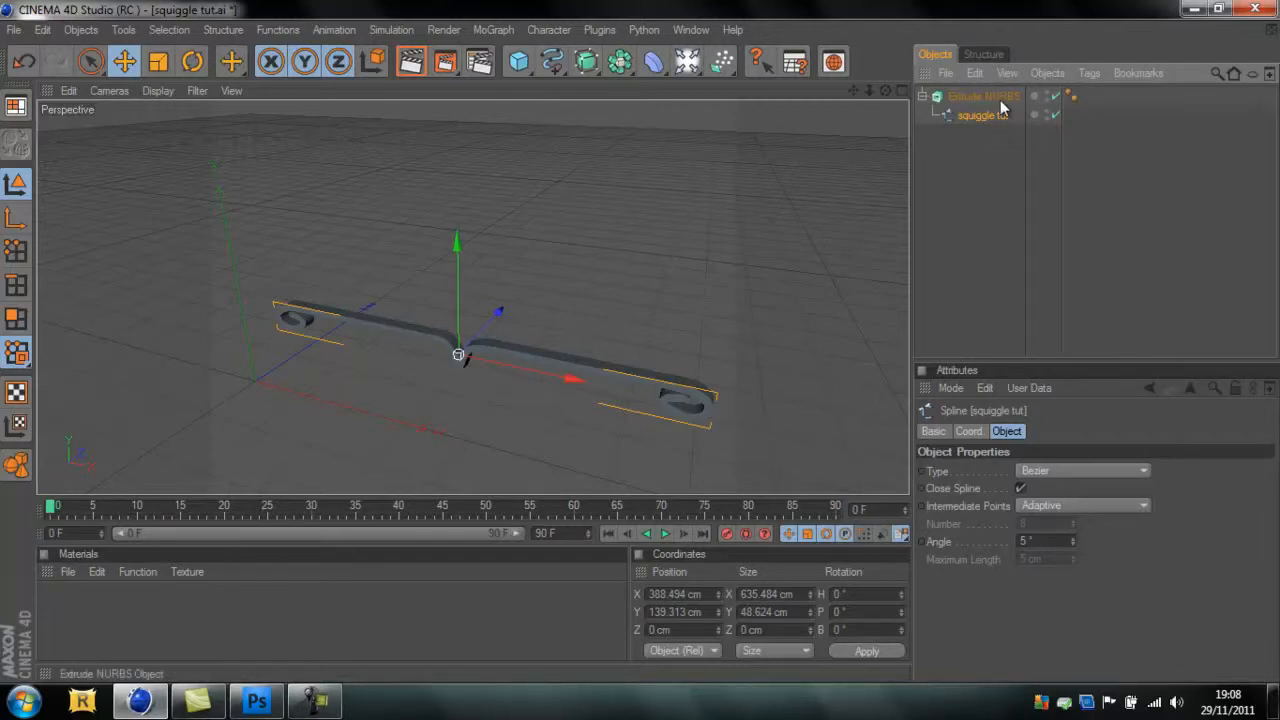
- Set the Extrude NURBS Movement Z to 123 cm, then back to 21 cm
left_click(983, 96)
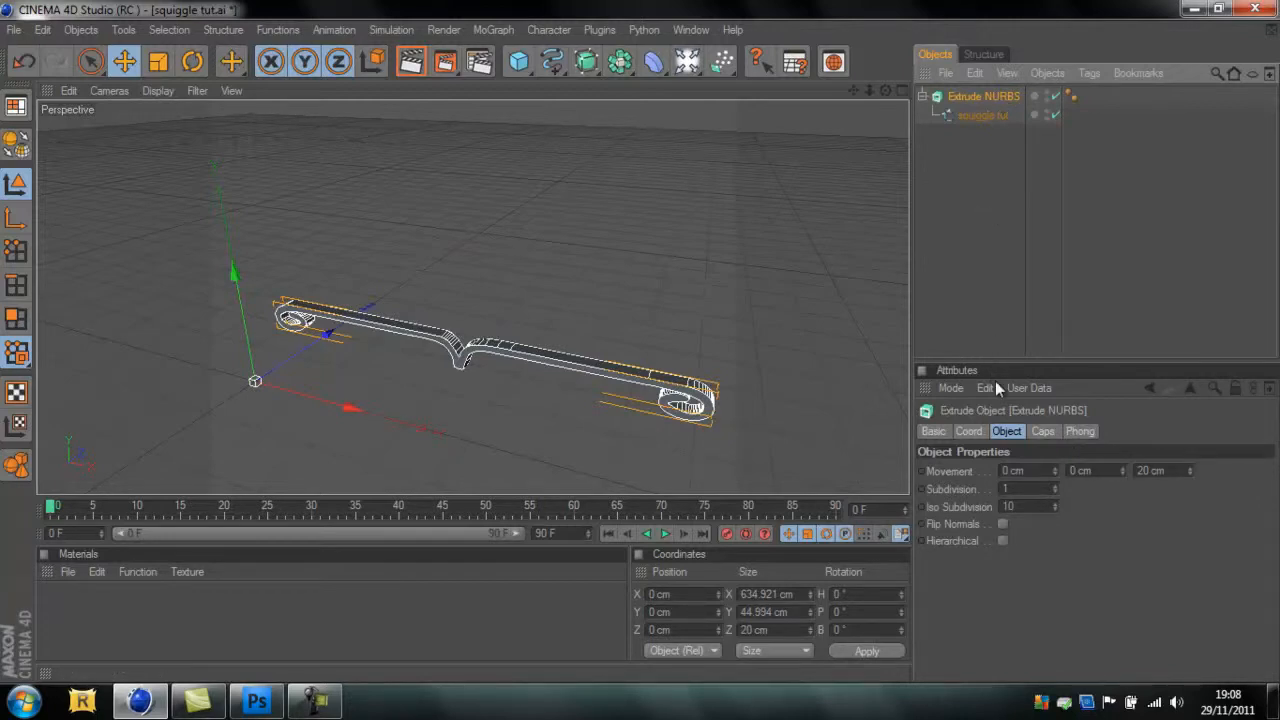
mouse_move(1190, 473)
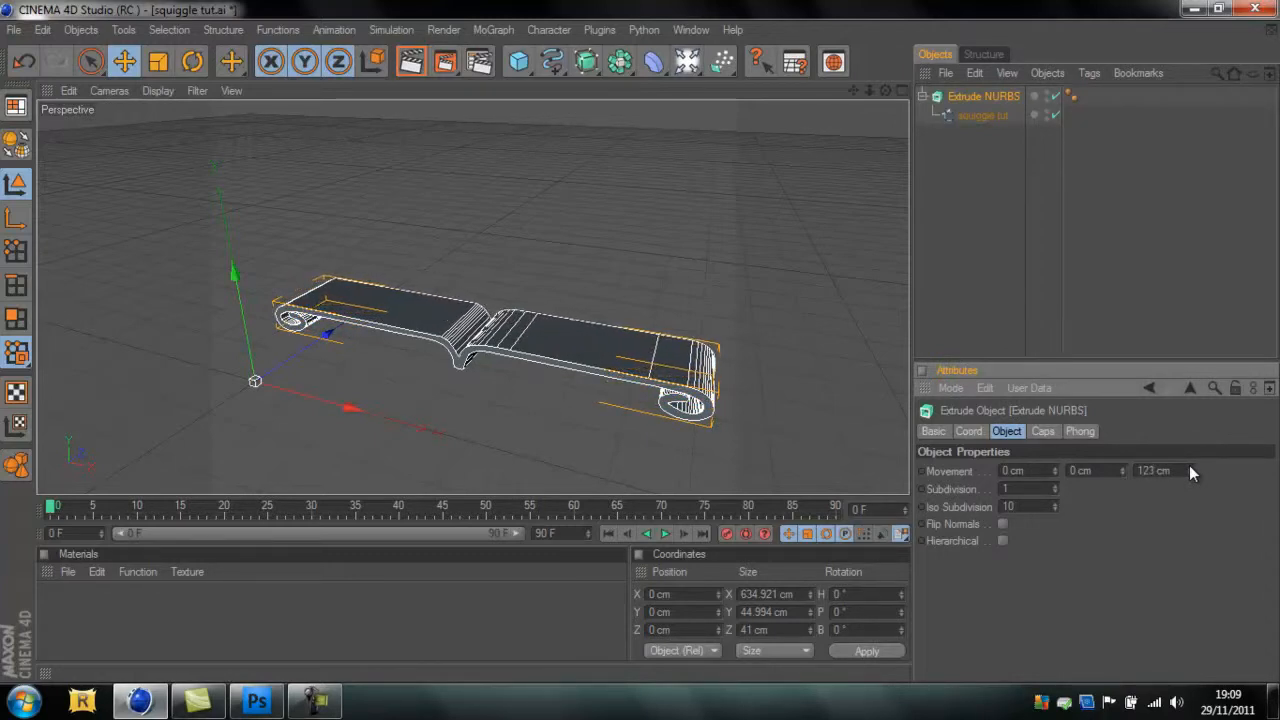
left_click(1190, 475)
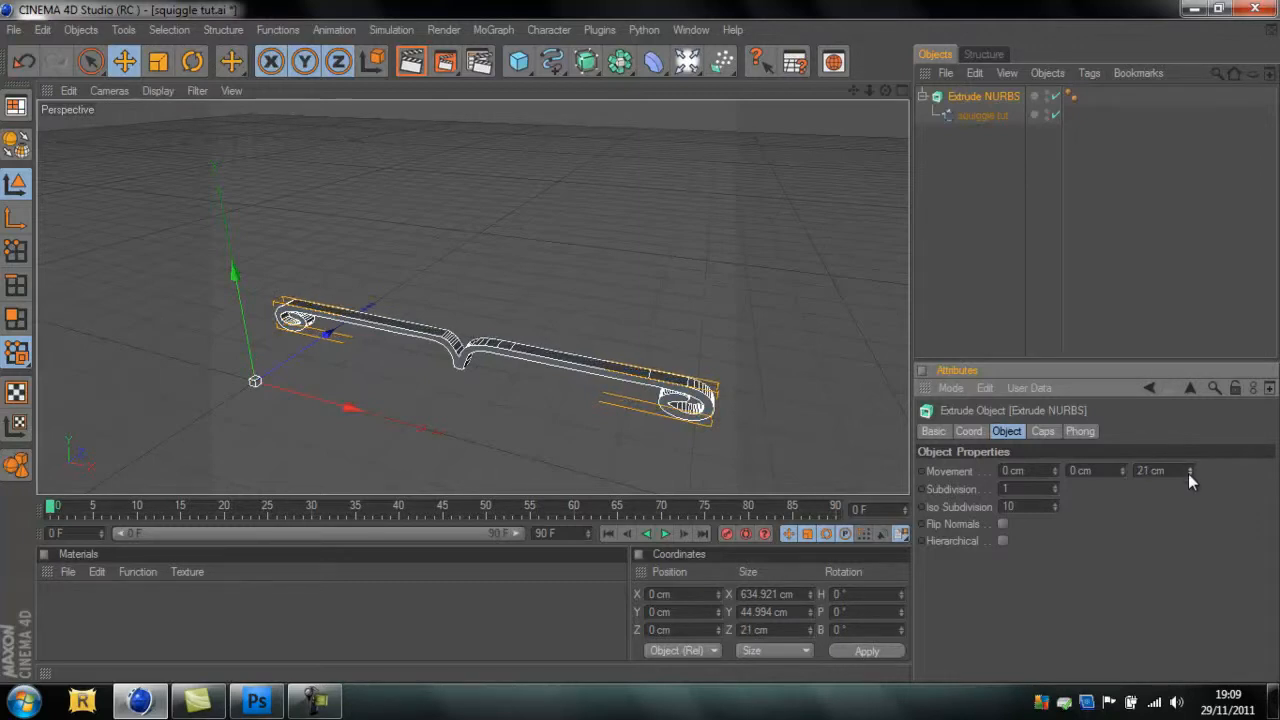
left_click(1190, 474)
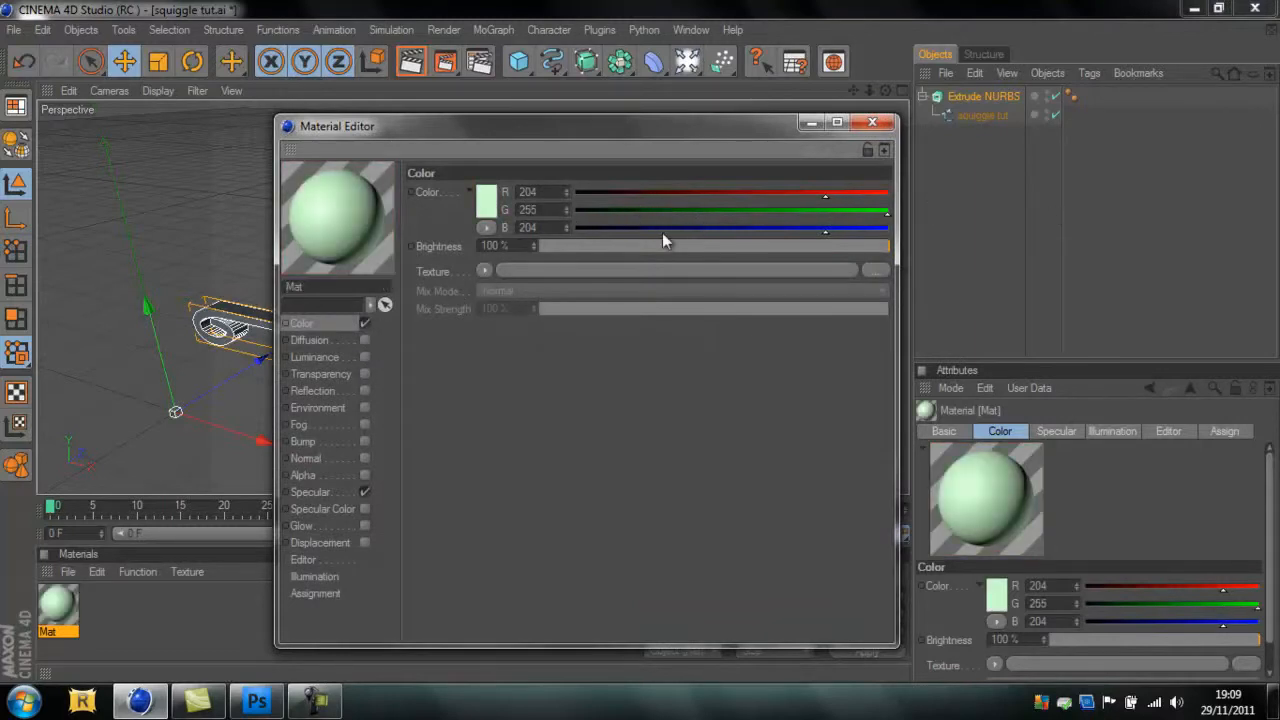
mouse_move(672, 190)
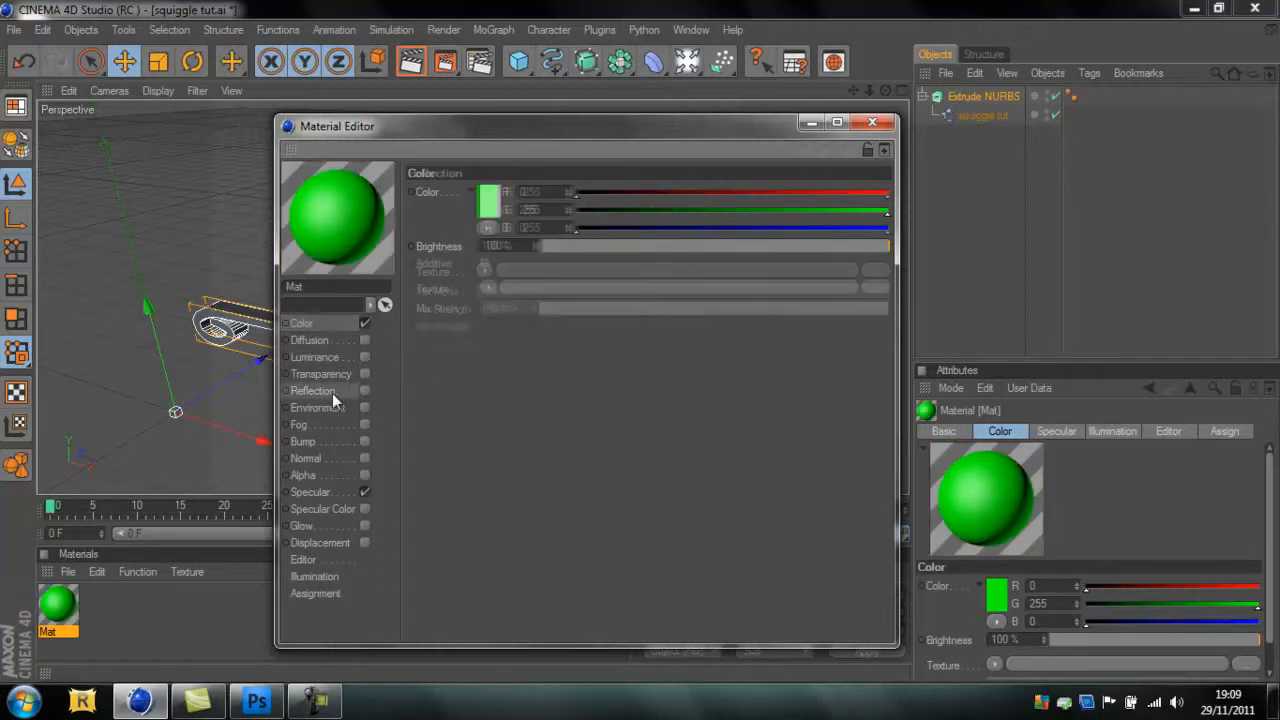
- Enable Reflection on Mat at 49% brightness with a Fresnel texture, then close the editor
left_click(312, 390)
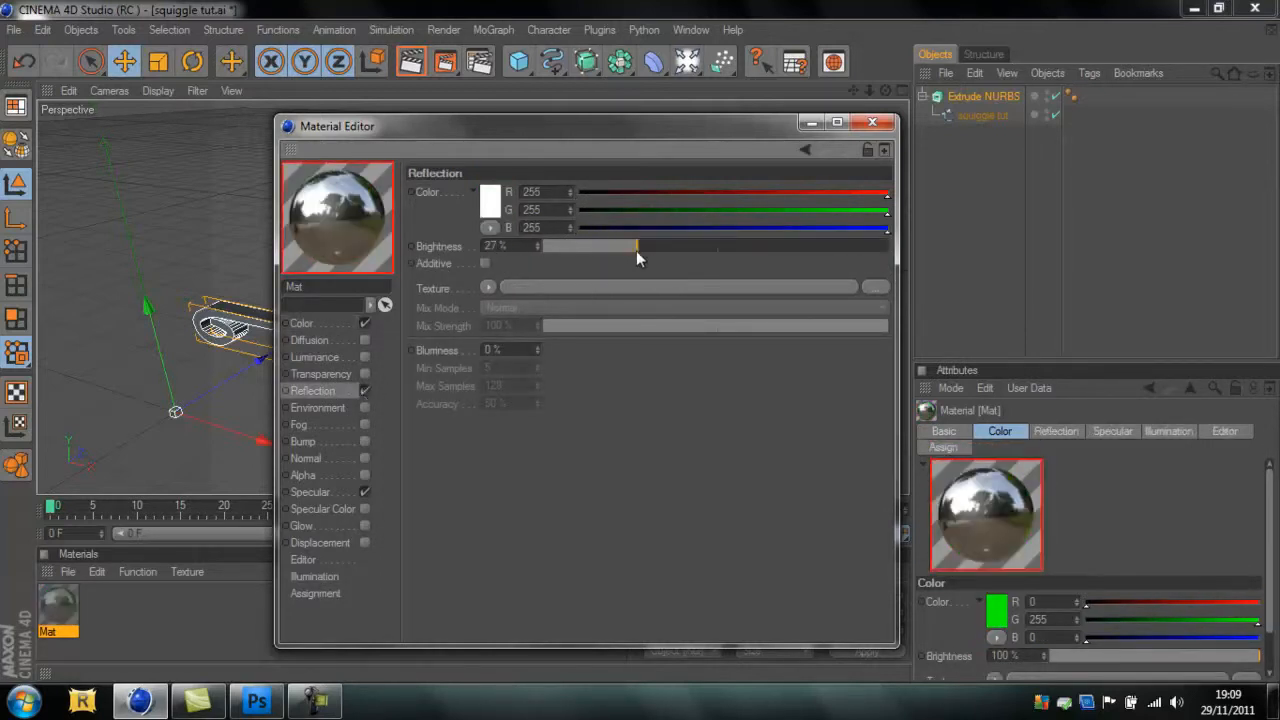
left_click_drag(635, 247, 755, 247)
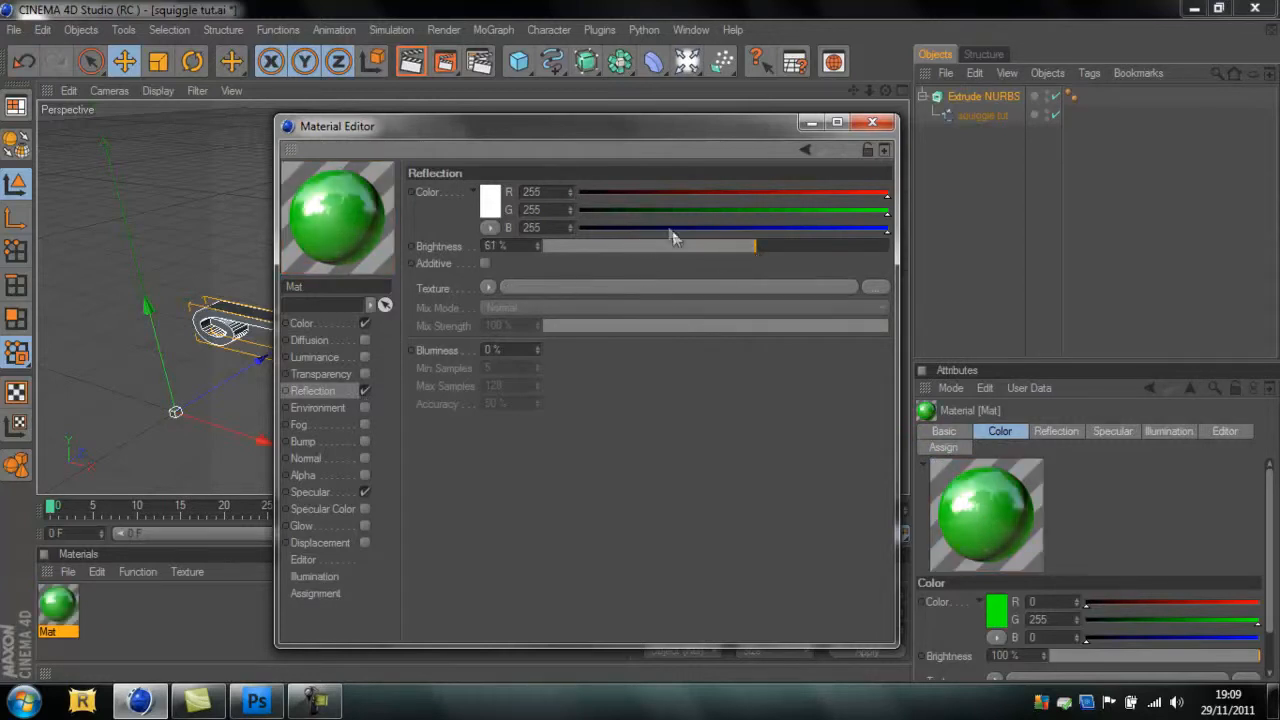
left_click(489, 288)
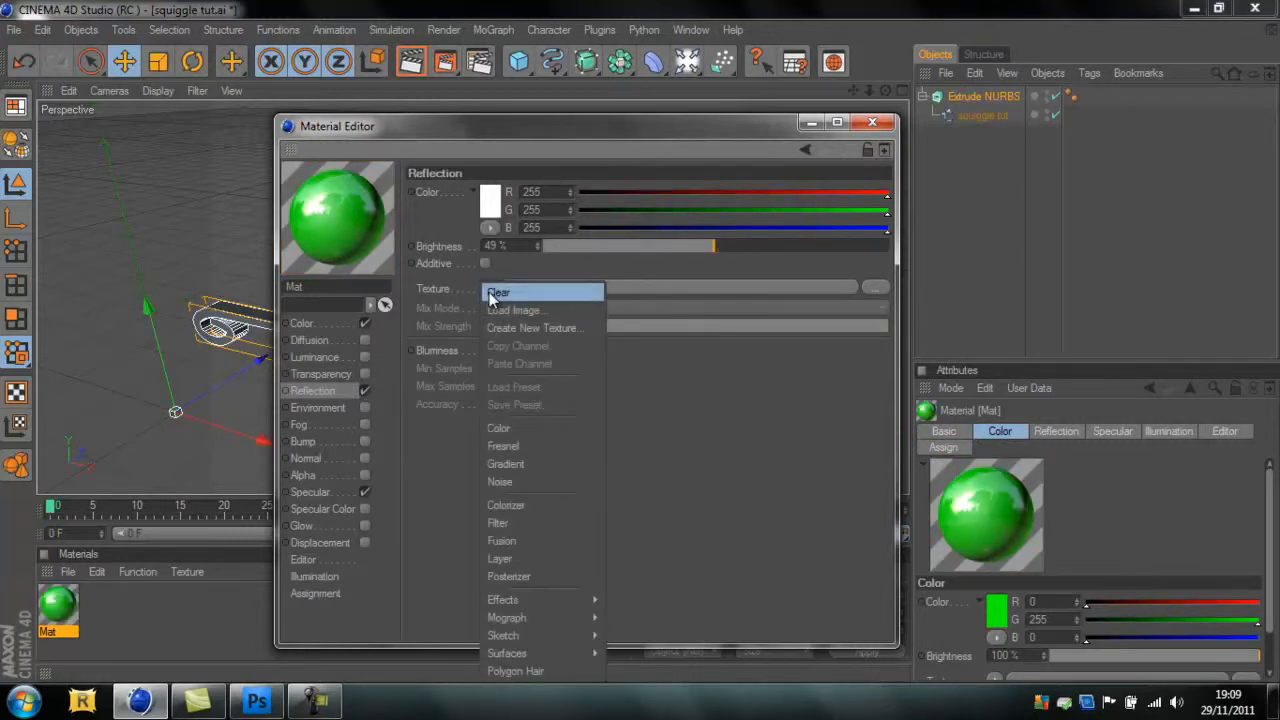
left_click(503, 446)
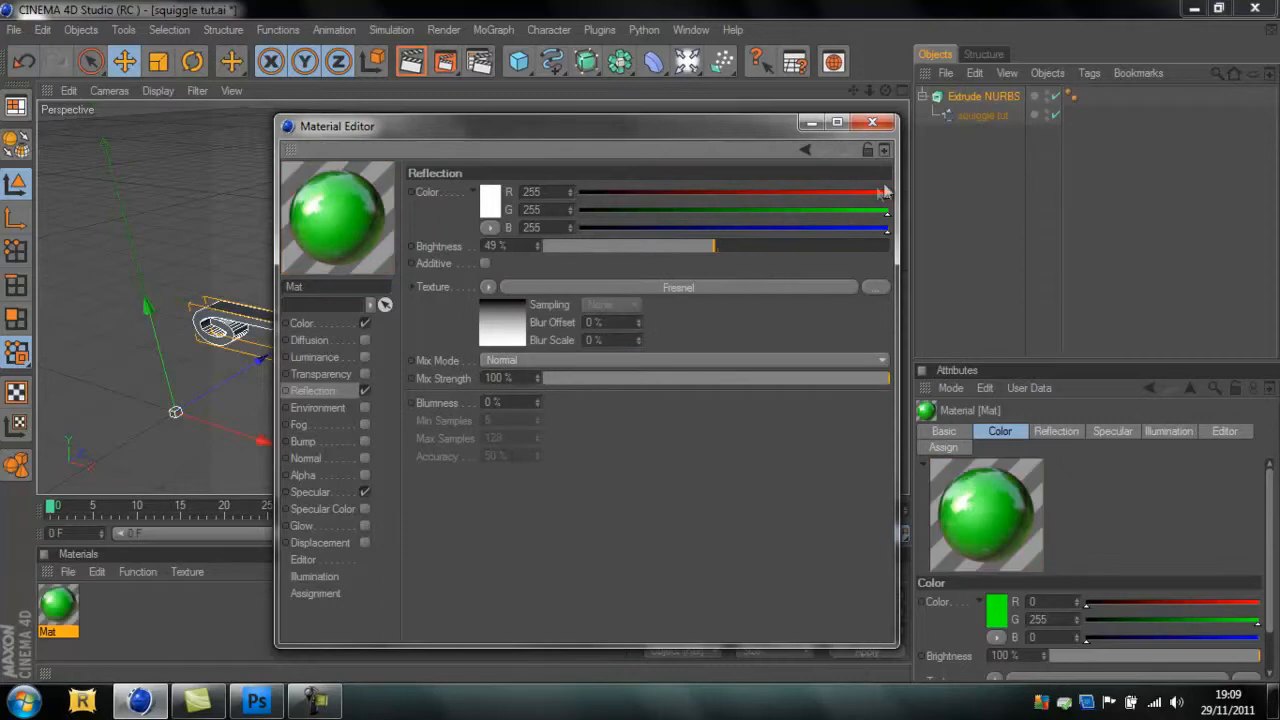
left_click(872, 122)
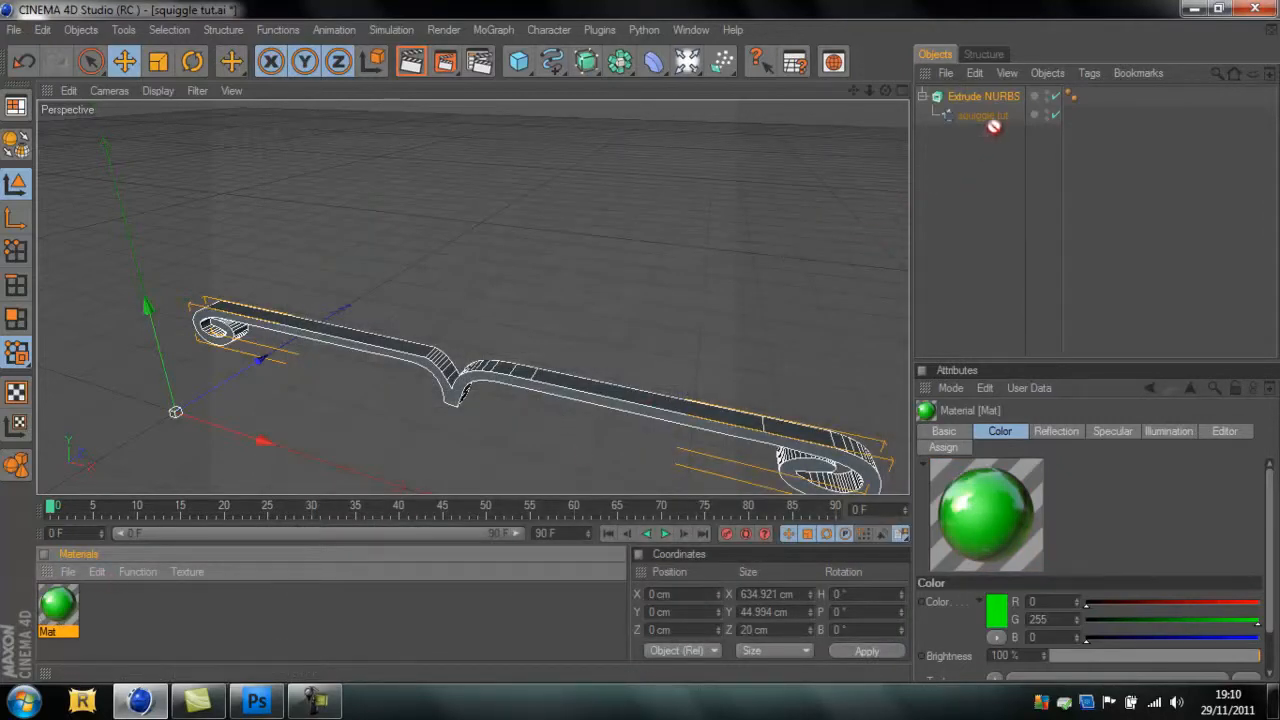
- Drag the Mat material onto the Extrude NURBS object
left_click(1071, 113)
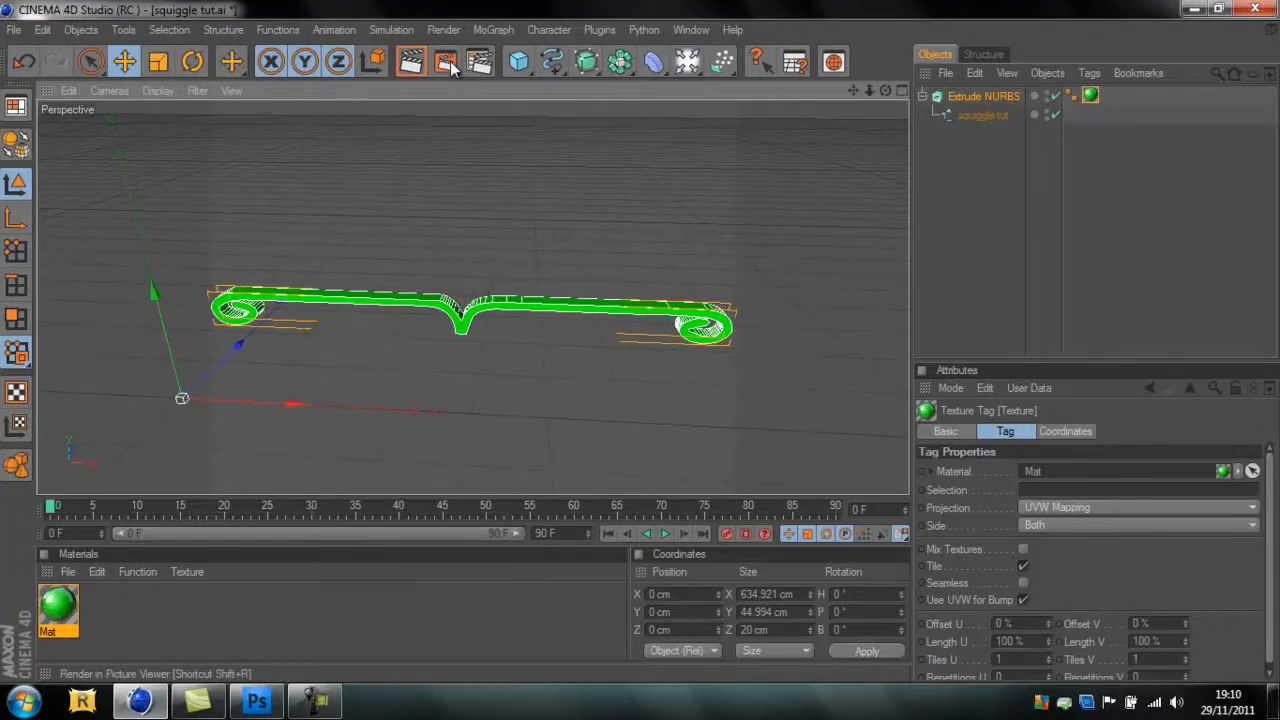
- Render the scene in the Picture Viewer
left_click(444, 62)
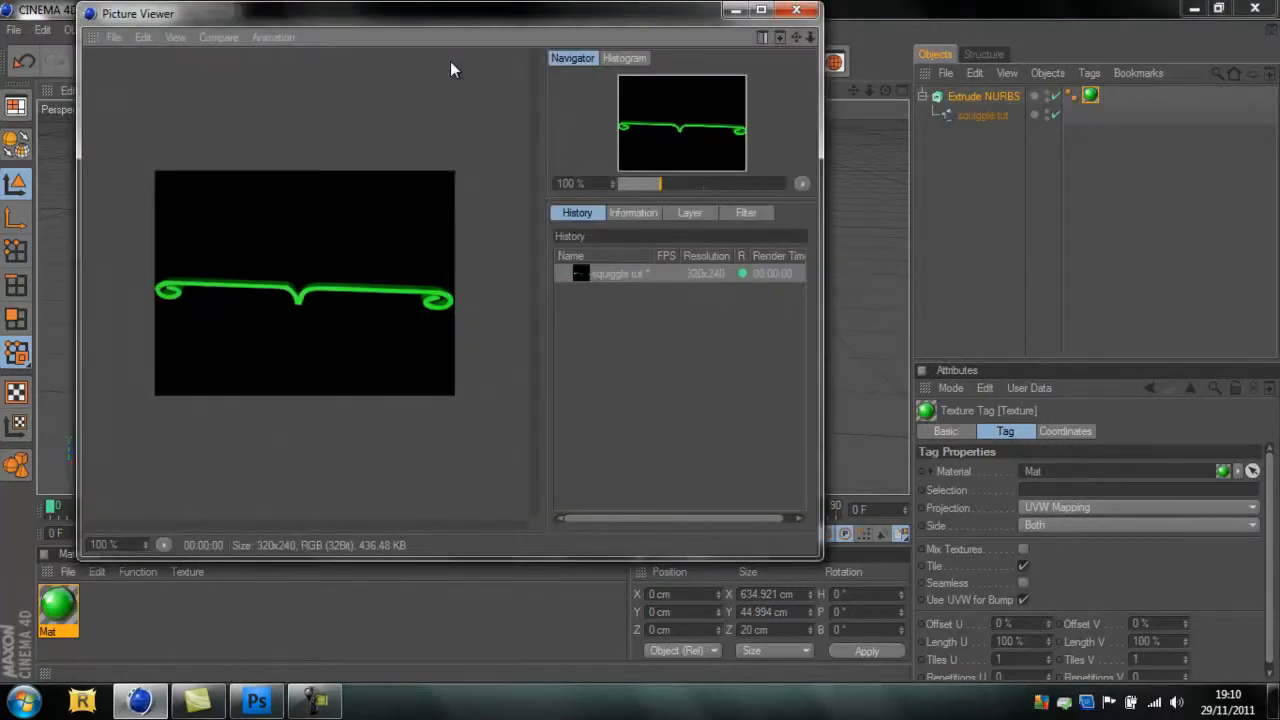
mouse_move(430, 224)
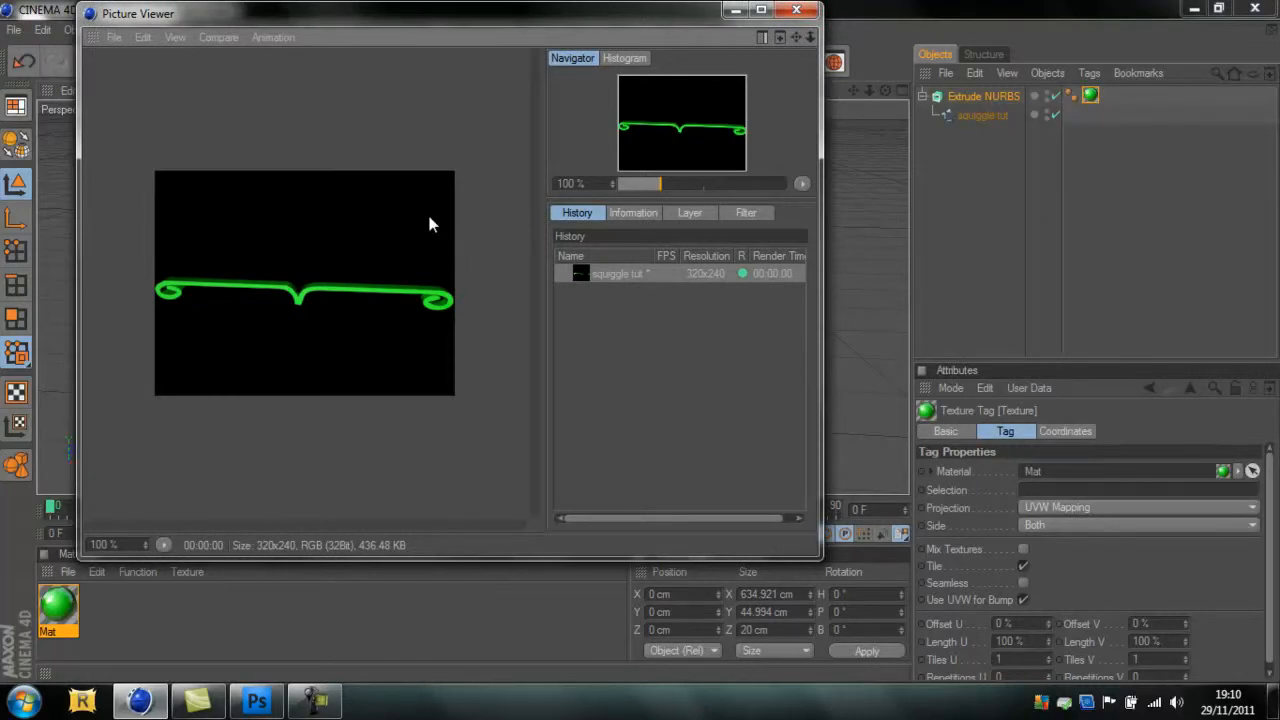
mouse_move(833, 62)
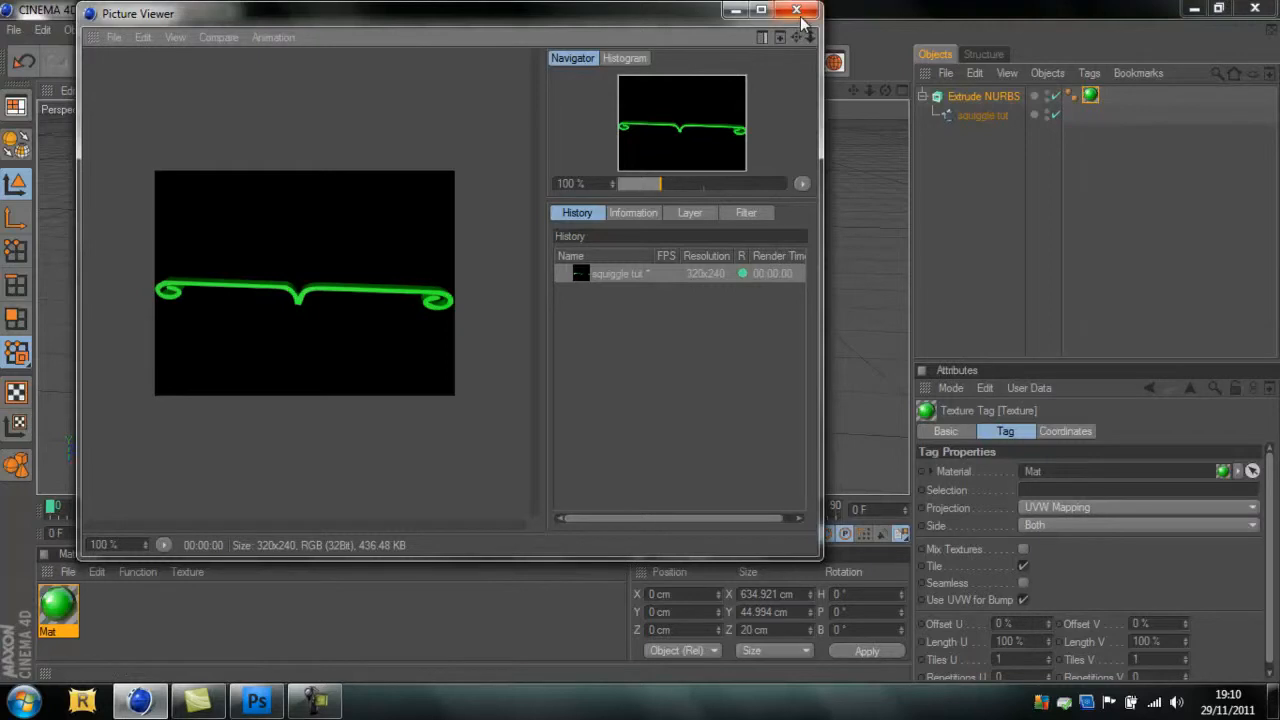
mouse_move(798, 11)
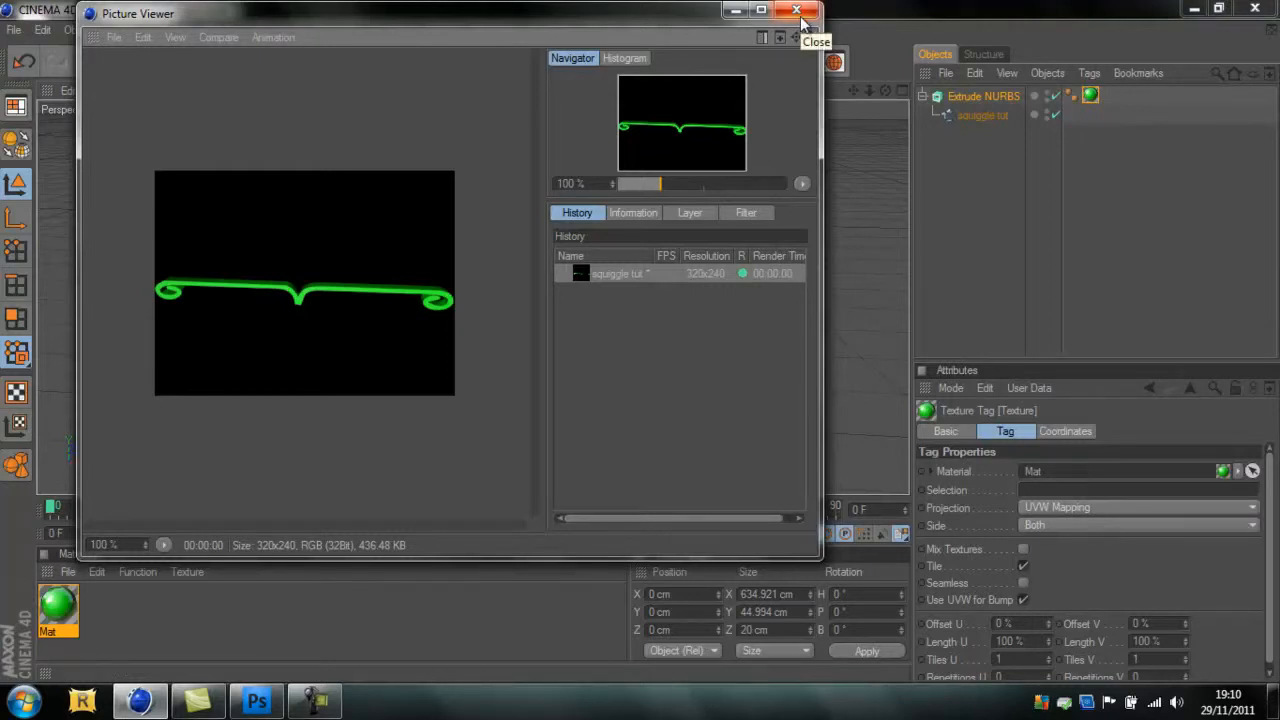